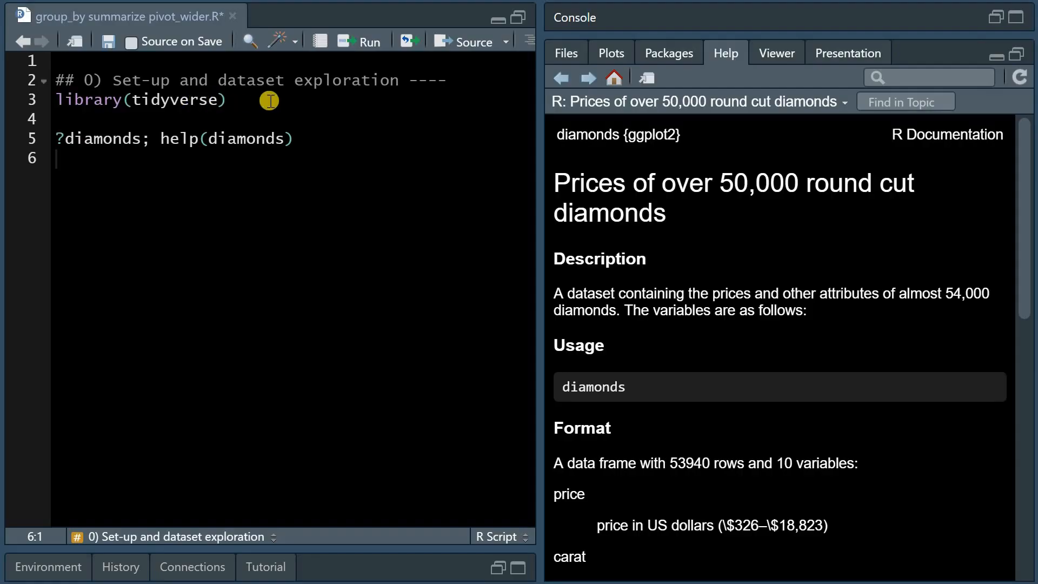
mouse_move(339, 136)
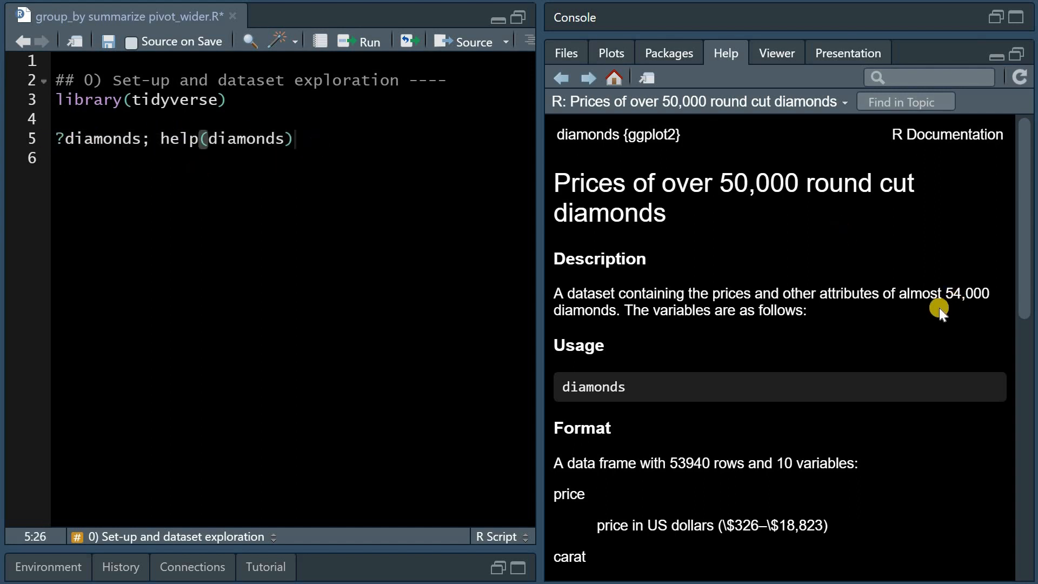
mouse_move(877, 327)
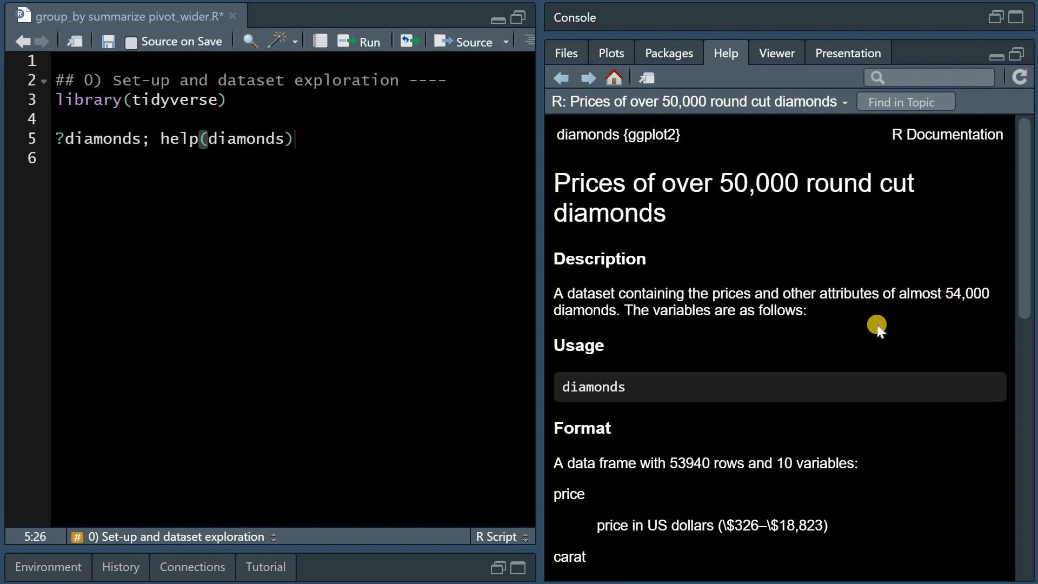
Review the dim, str and head output for diamonds, clearing the factor-row highlight.
scroll("down", 3)
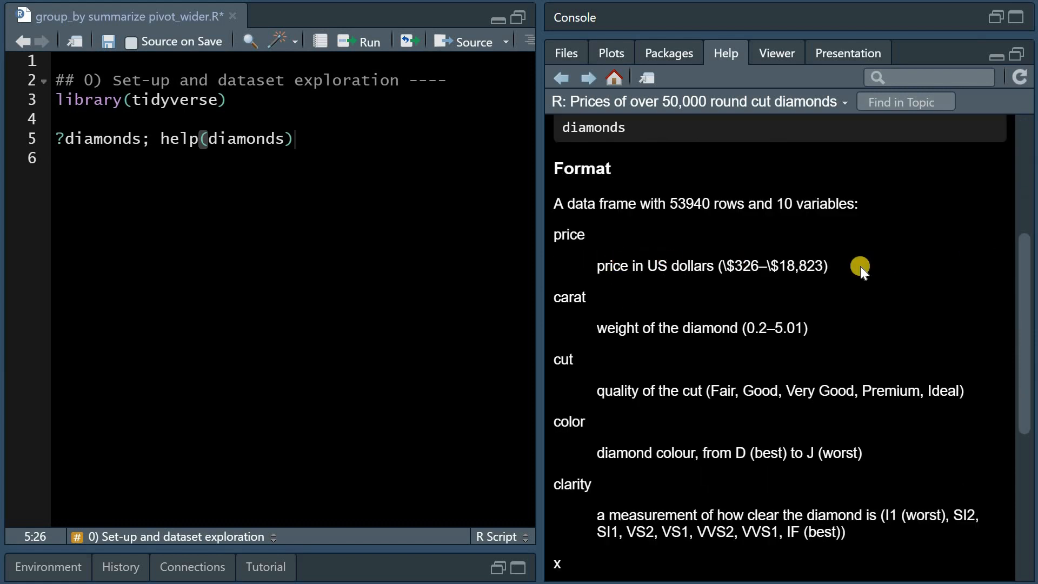
scroll("down", 3)
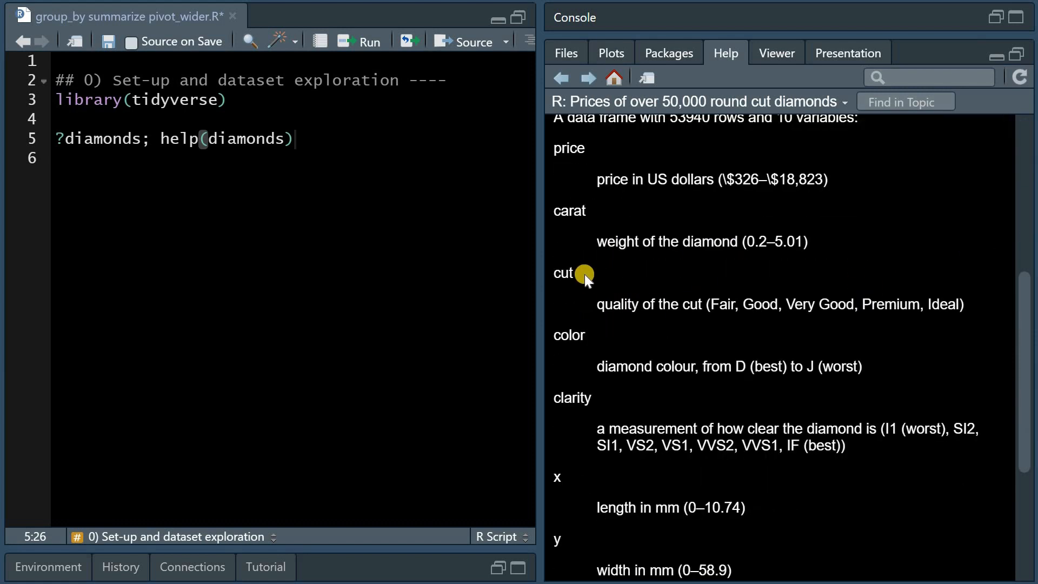
mouse_move(678, 401)
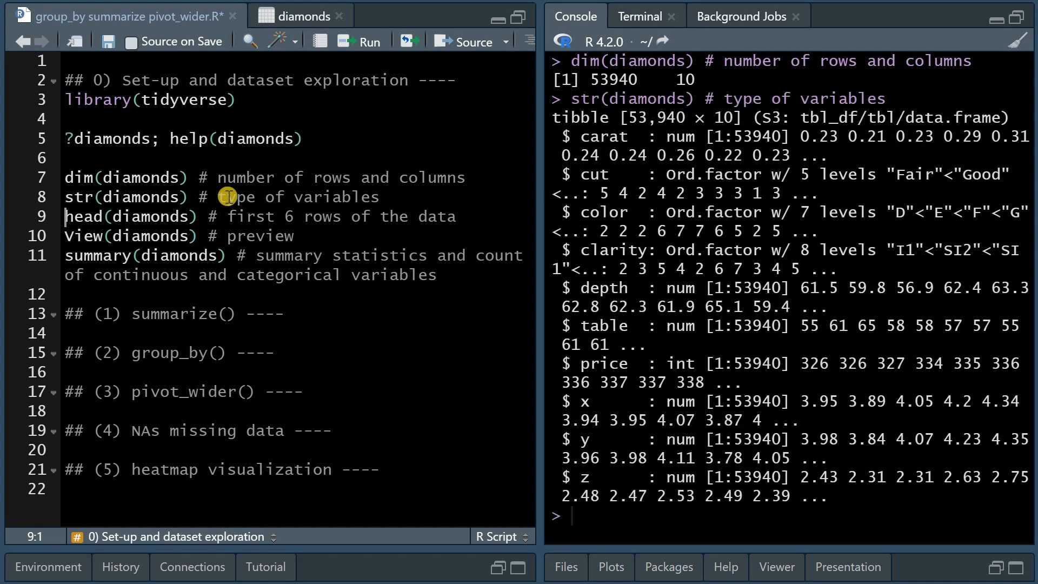
mouse_move(749, 120)
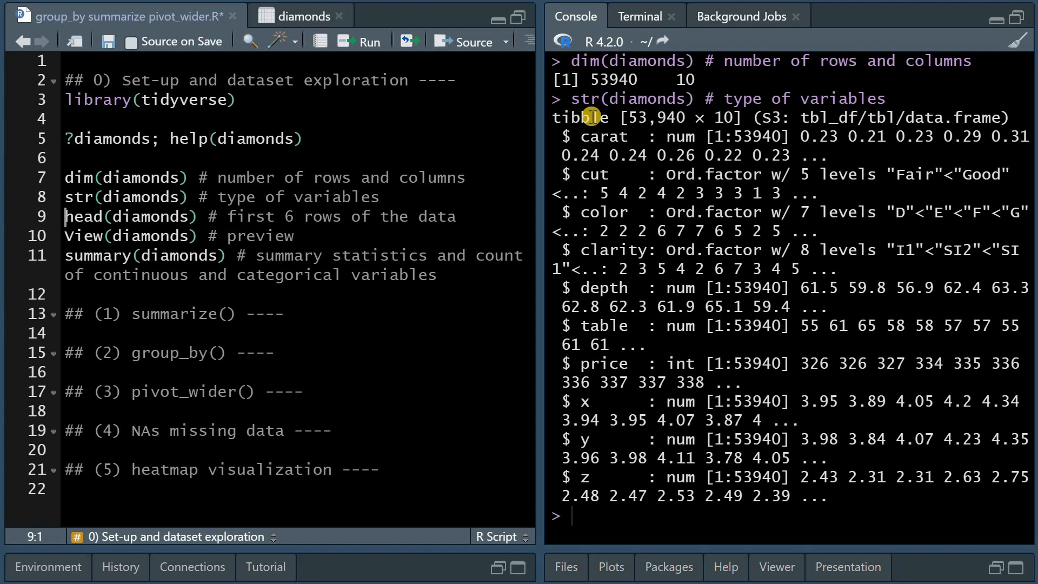
mouse_move(982, 119)
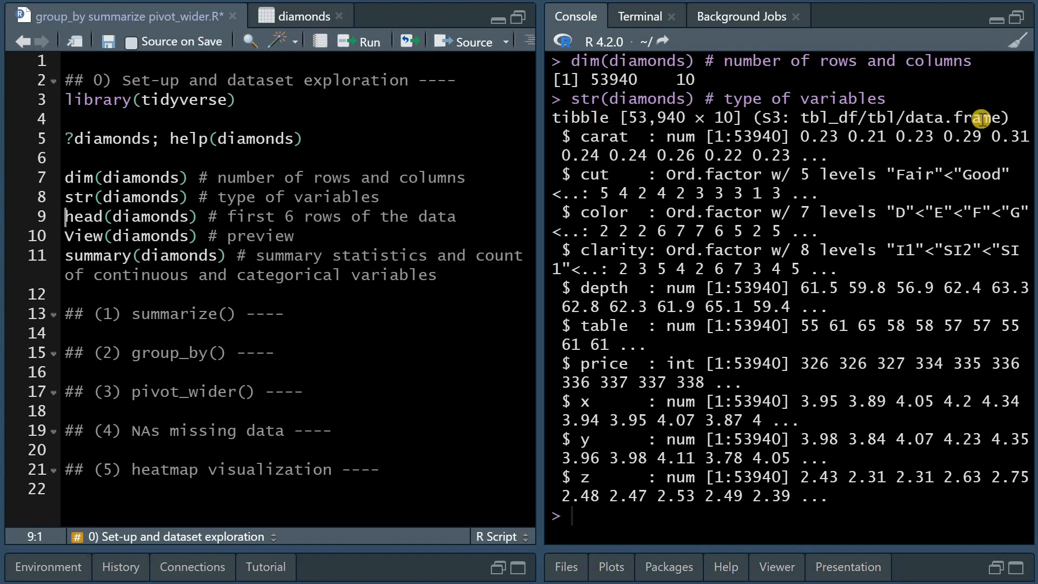
mouse_move(876, 353)
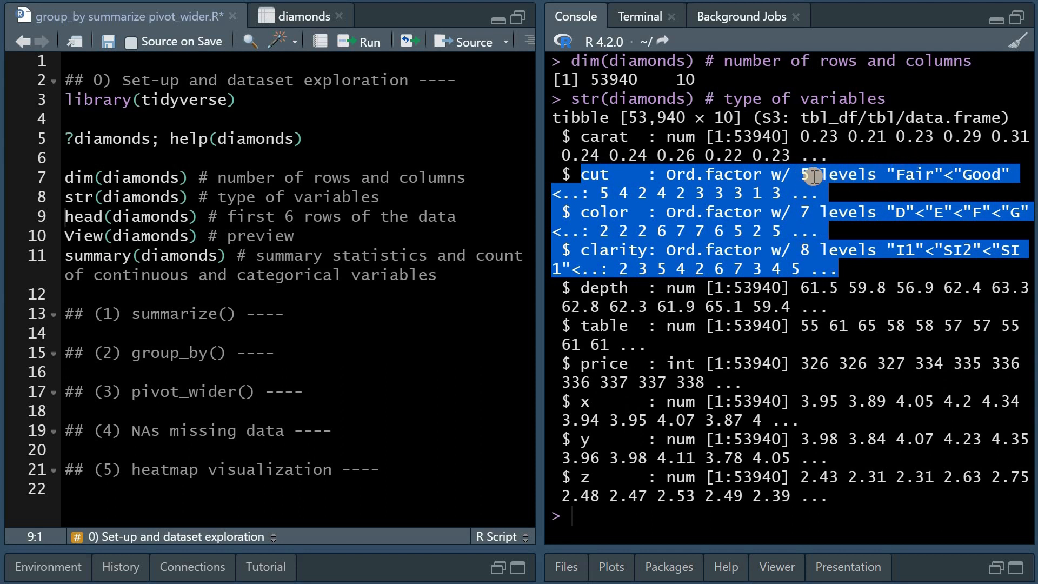
left_click(682, 179)
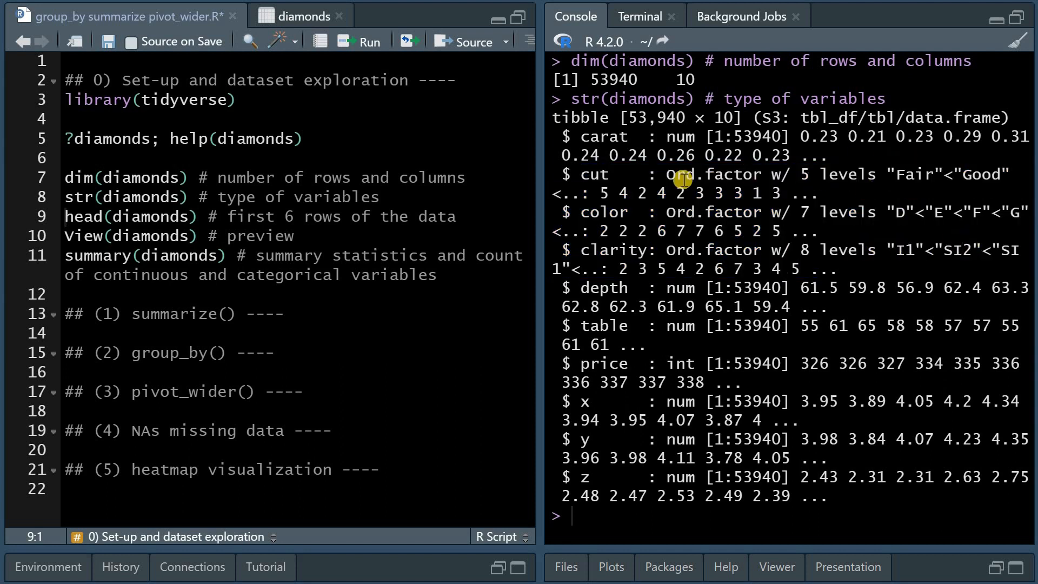
mouse_move(947, 174)
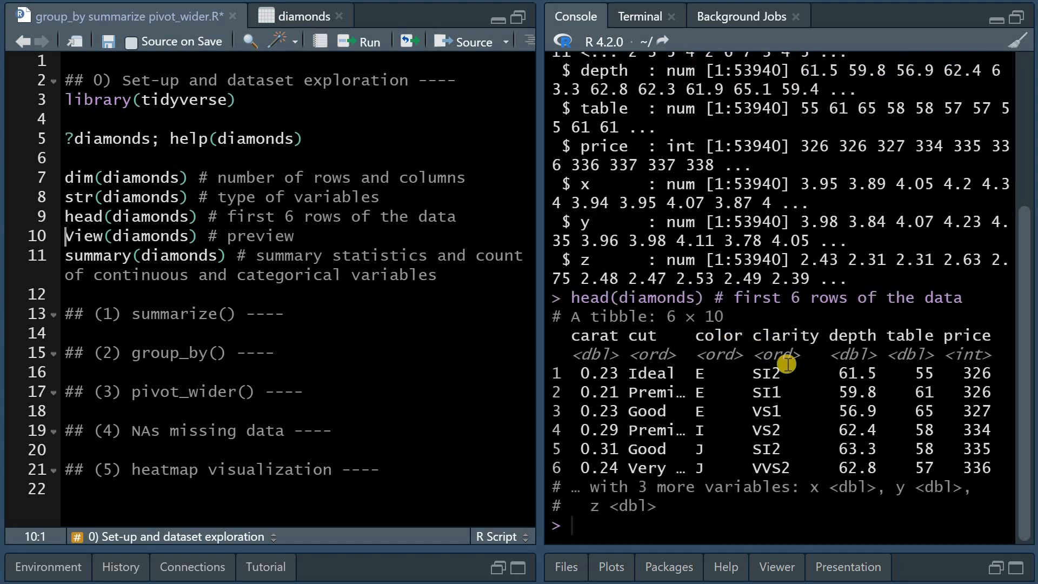
mouse_move(754, 436)
type("head(as.data.frame(diamonds)) # first 6 rows of the data")
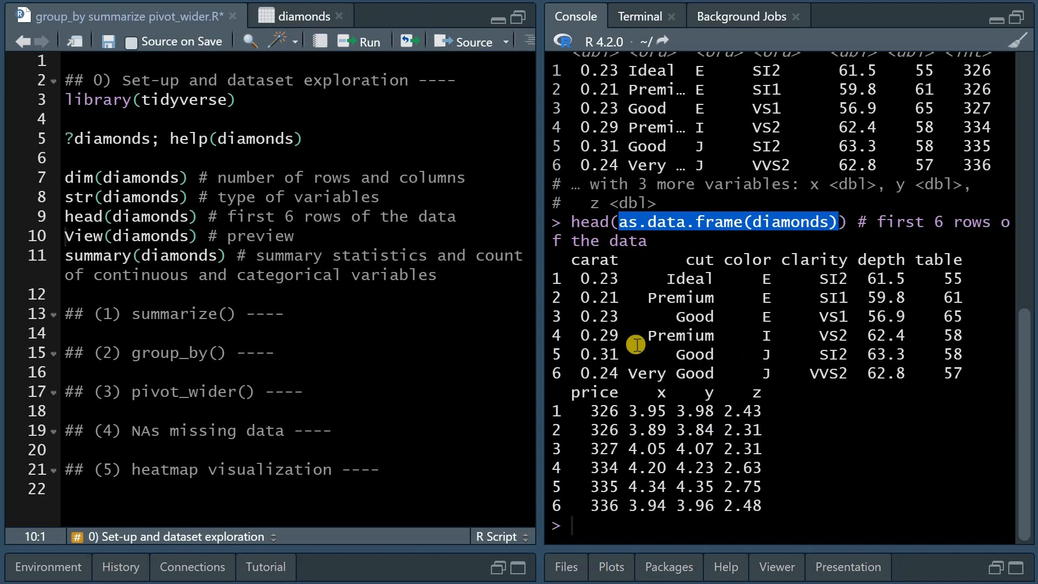
mouse_move(796, 516)
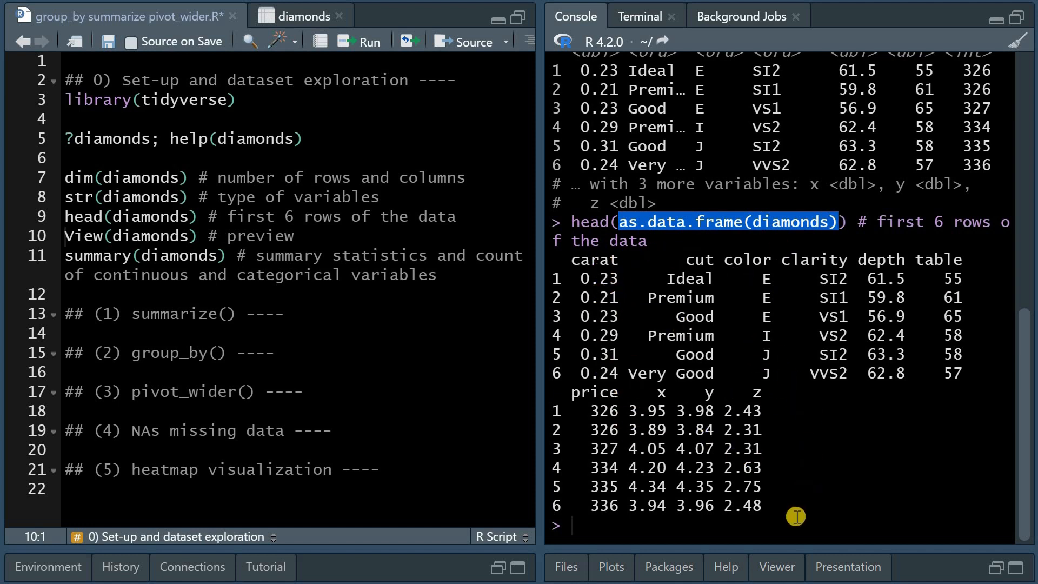
Open the diamonds table in the data viewer and search for 'Premium'.
left_click(301, 15)
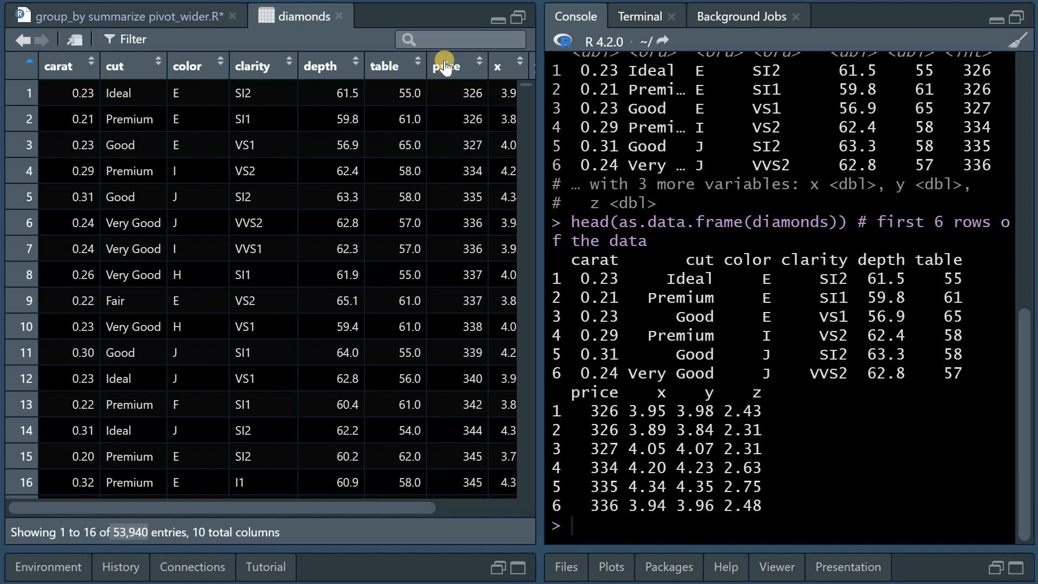
type("P")
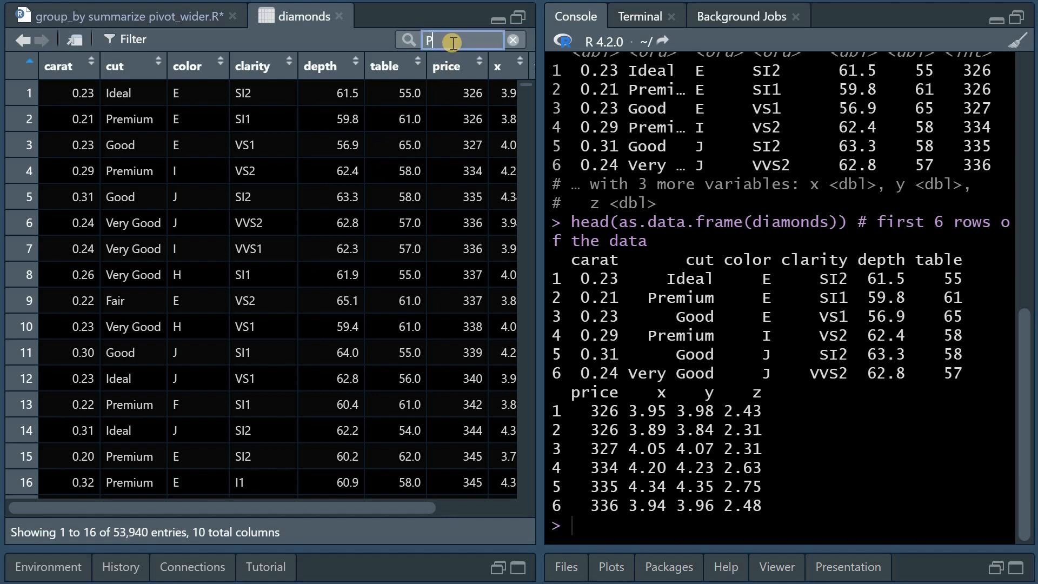
type("Premium")
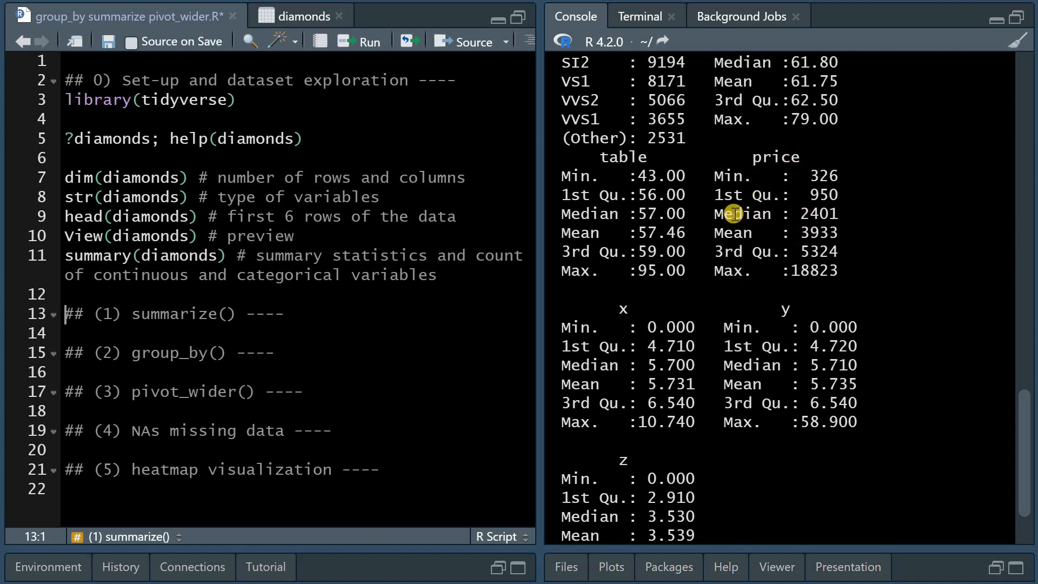
mouse_move(820, 239)
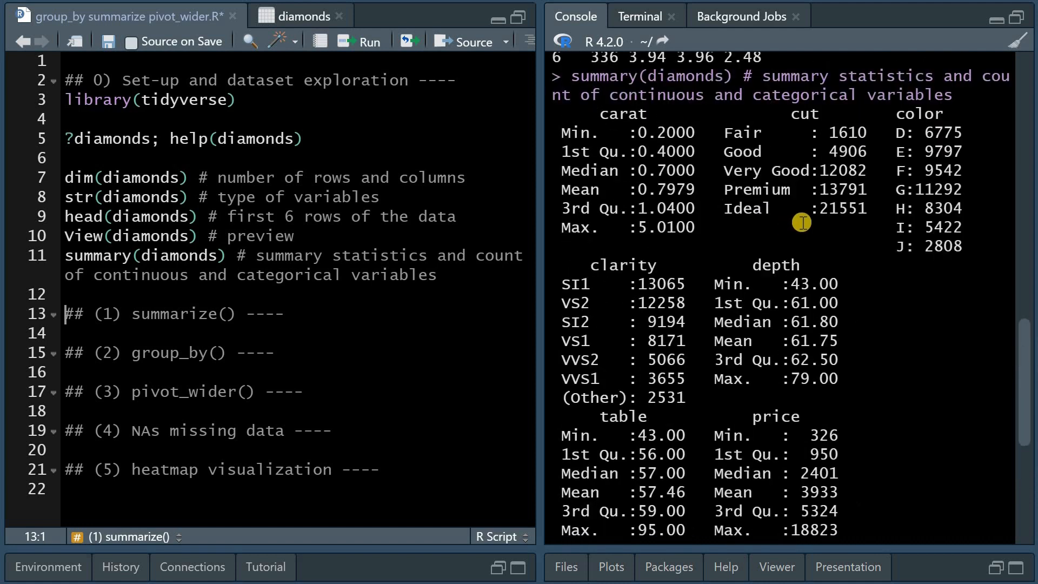
mouse_move(820, 230)
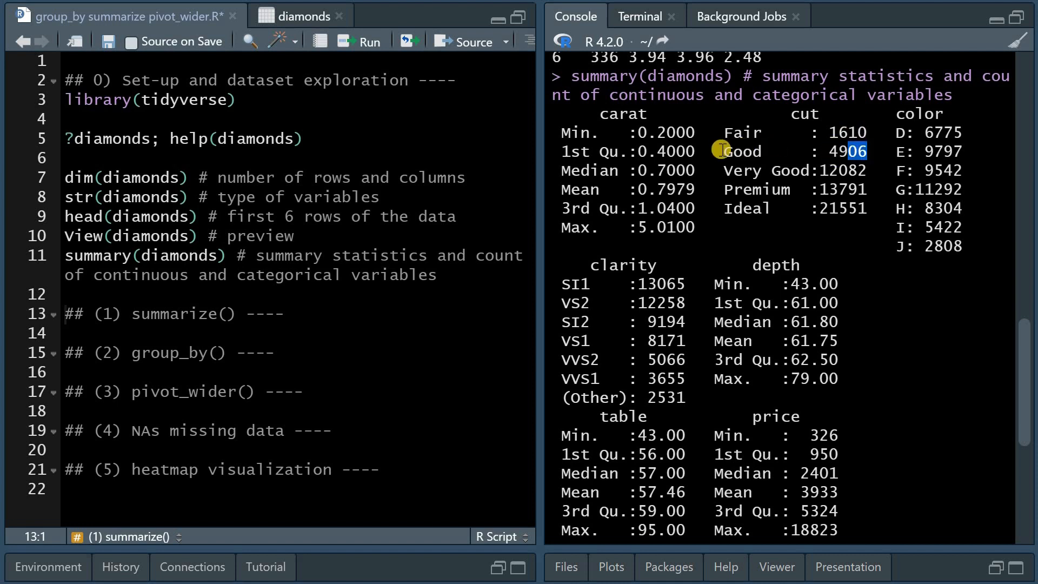
Highlight a cut grade count in the summary(diamonds) console output.
double_click(742, 151)
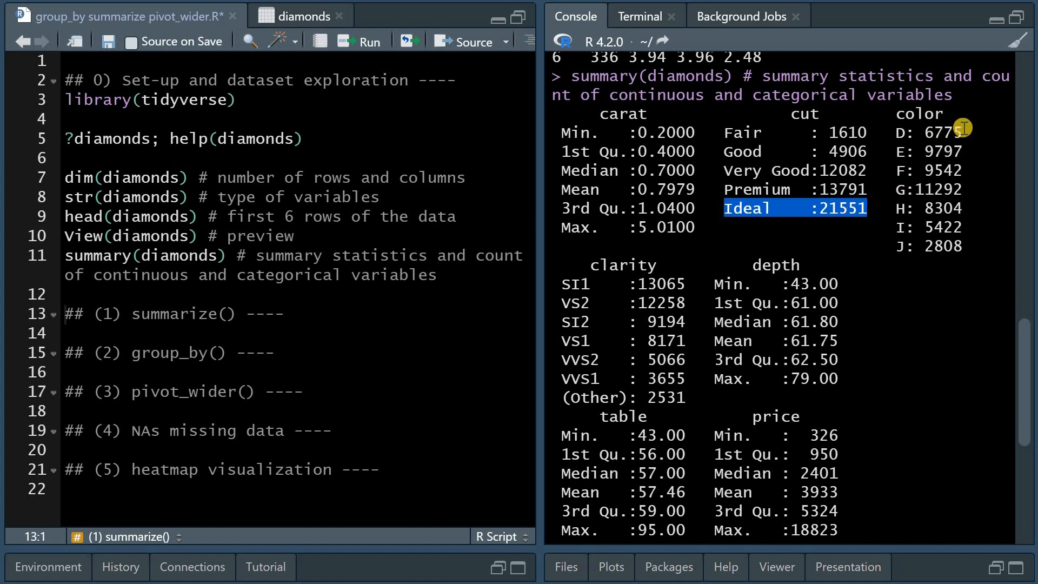
mouse_move(676, 384)
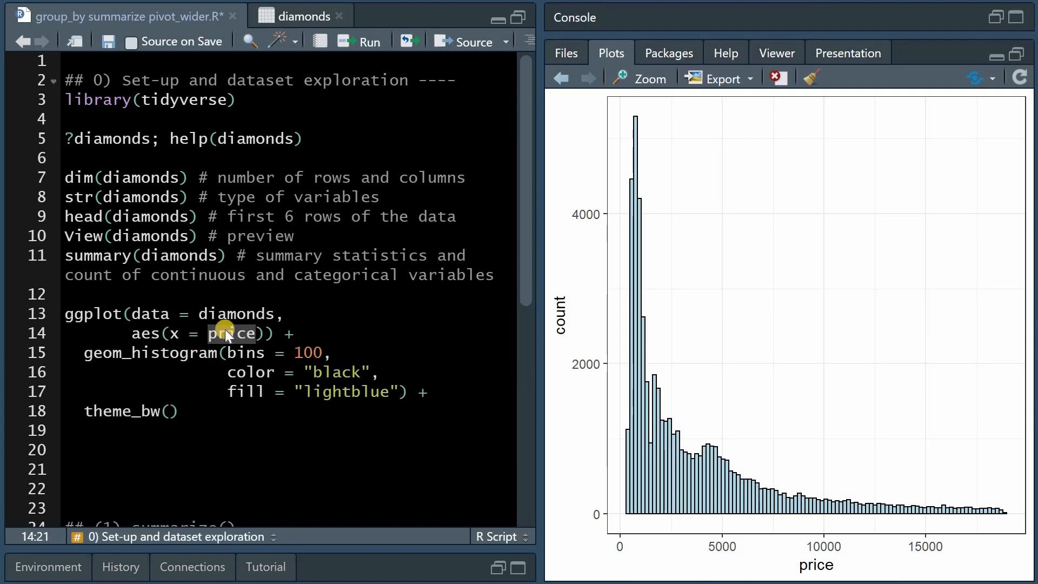
Add plotly::ggplotly(.Last.value) after the 100-bin price histogram code.
double_click(232, 333)
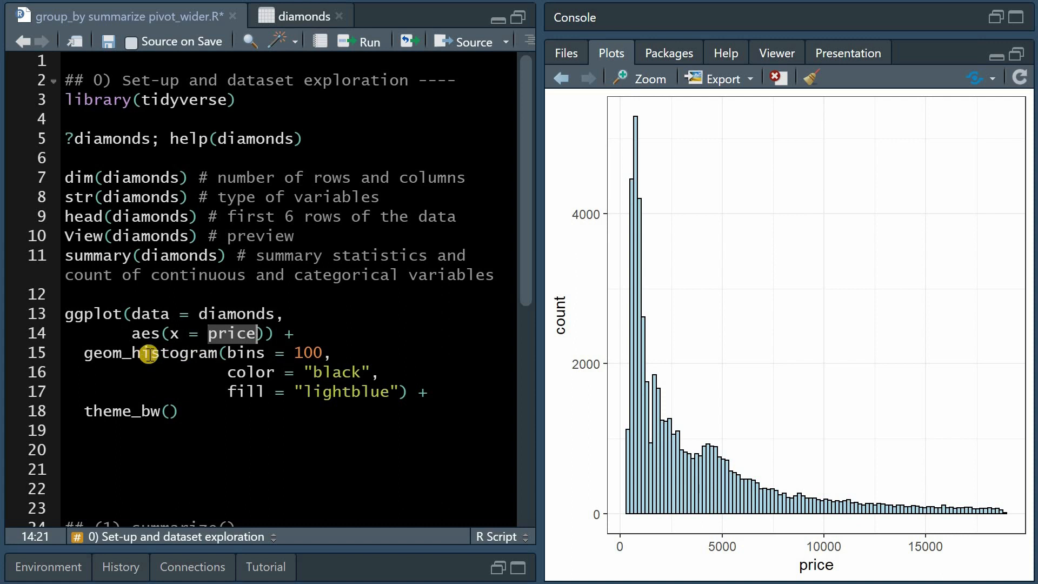
mouse_move(192, 352)
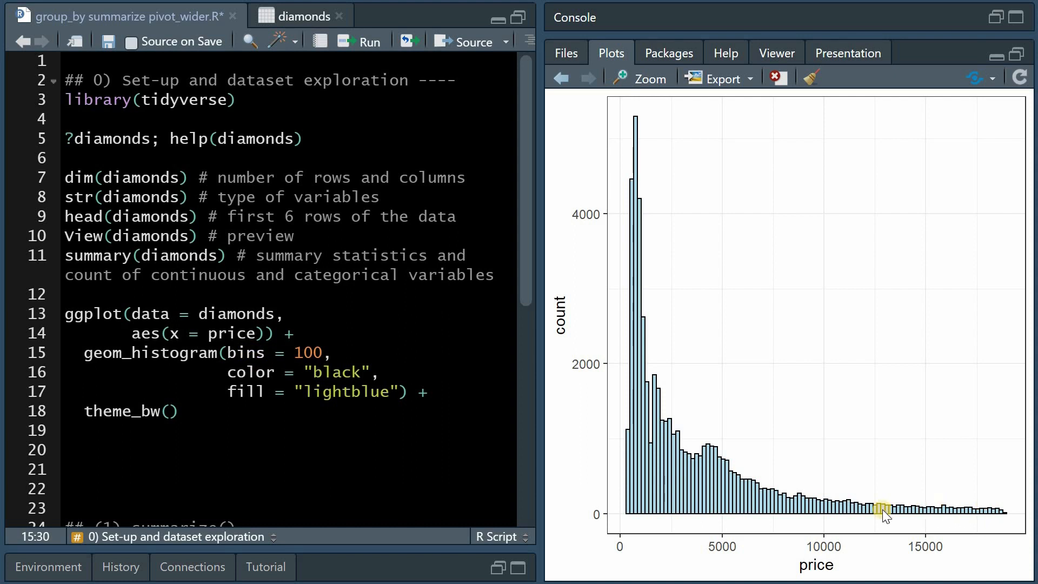
mouse_move(634, 199)
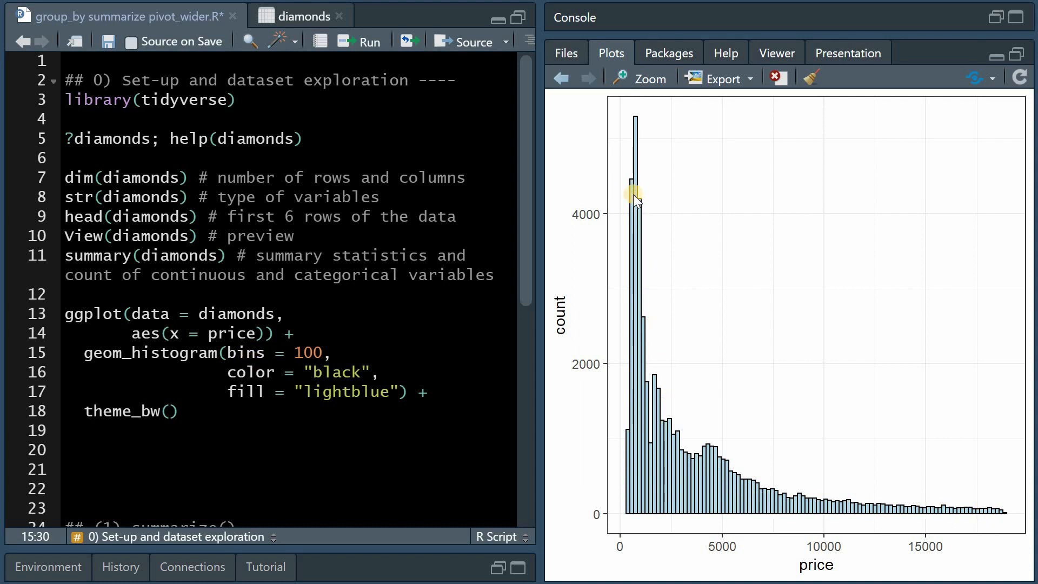
type("plotly::ggplotly(.Last.value)")
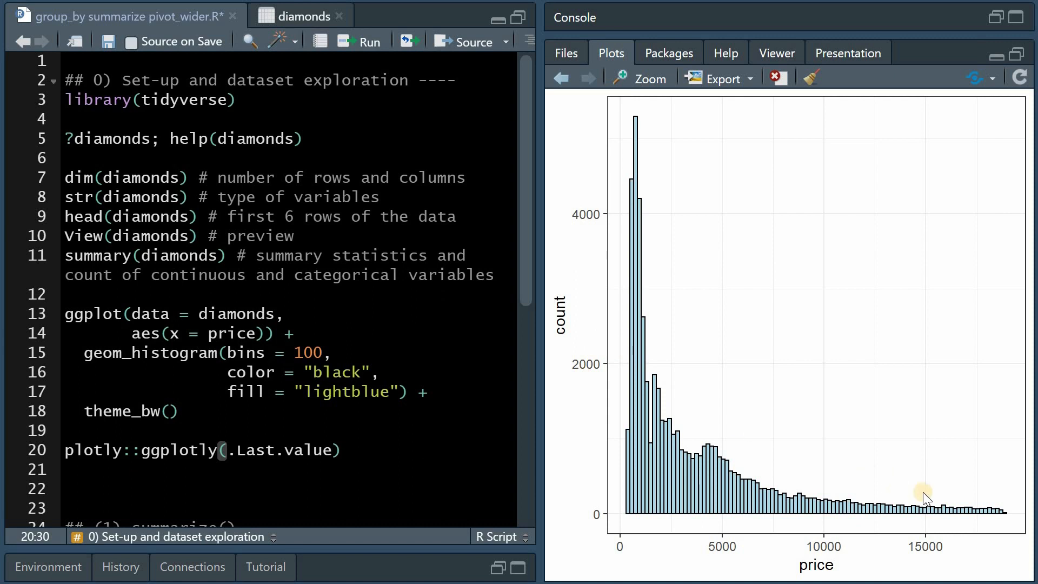
mouse_move(643, 207)
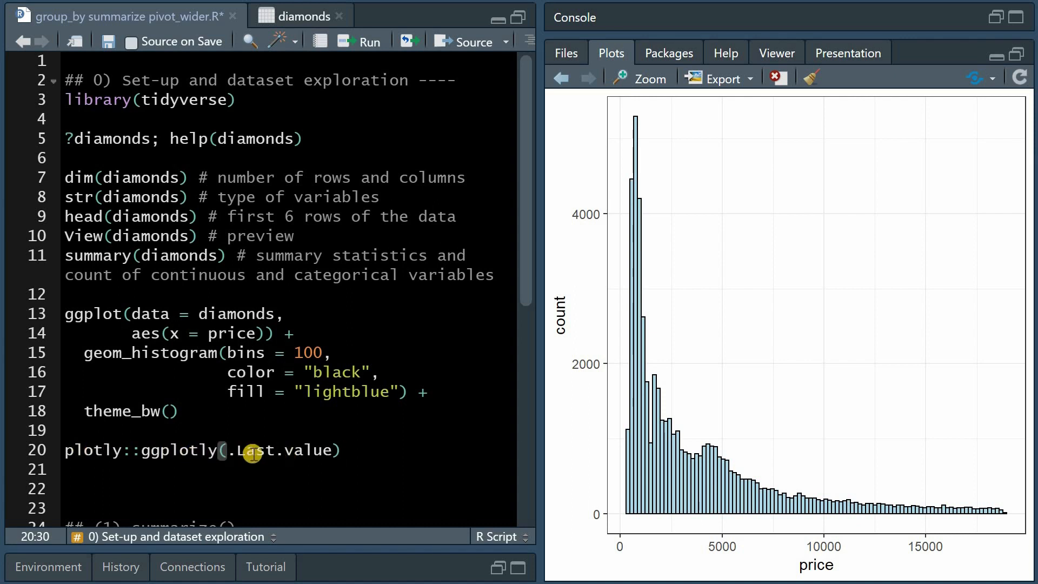
mouse_move(419, 417)
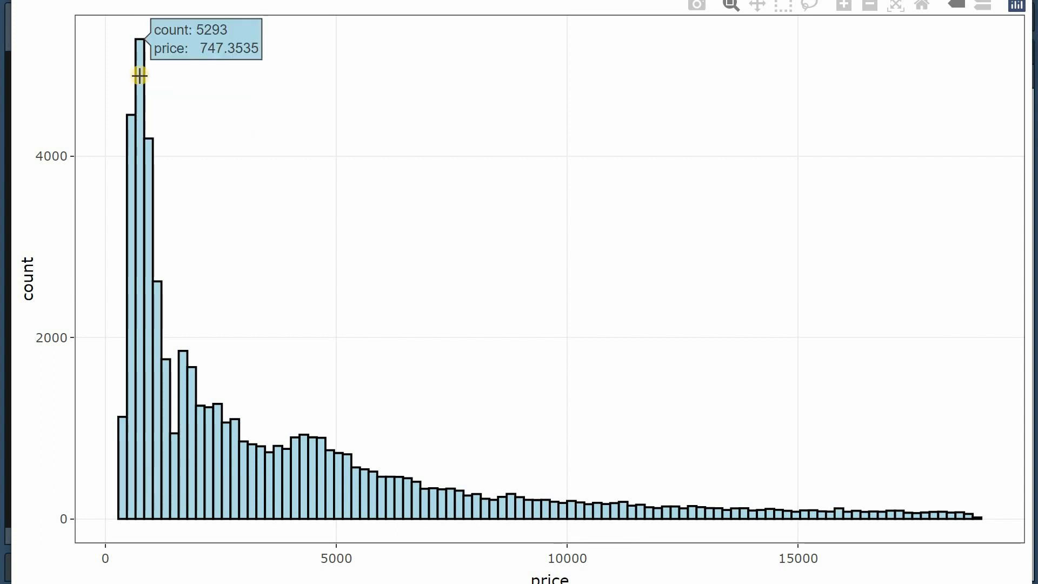
mouse_move(147, 150)
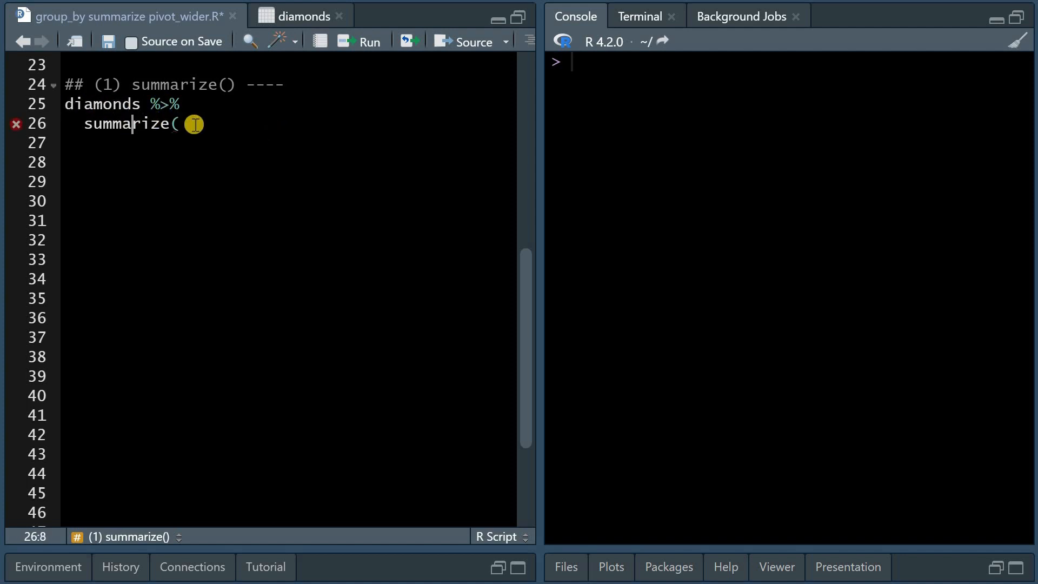
Write the summarize call computing min, median, mean and max of price.
type("min(")
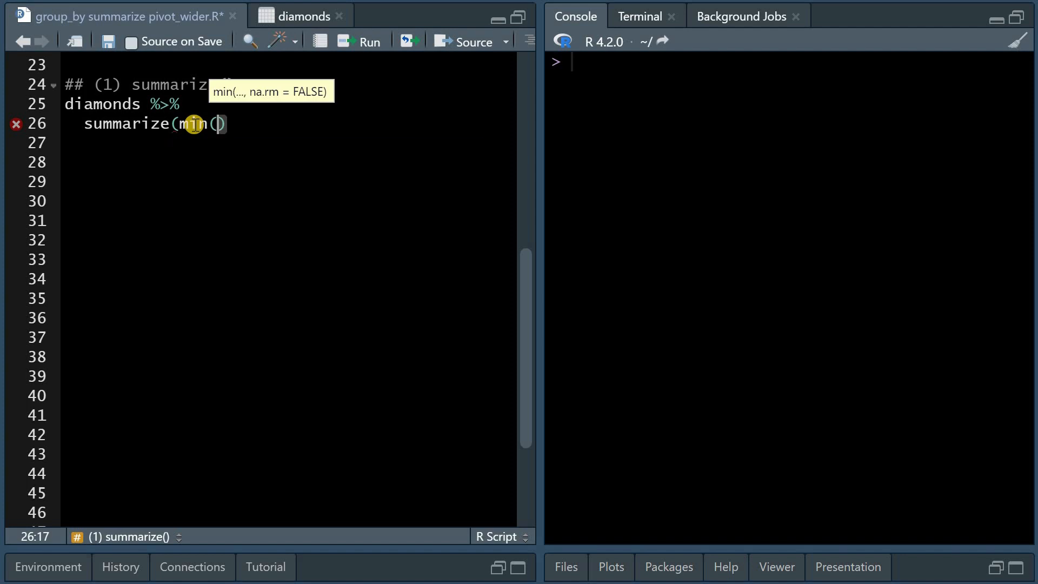
type("price")
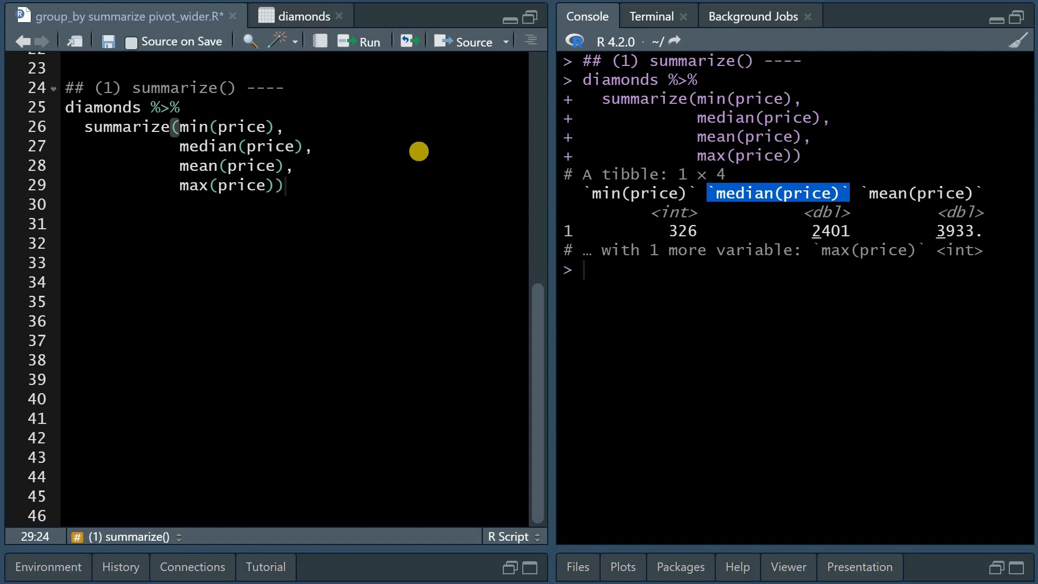
mouse_move(711, 220)
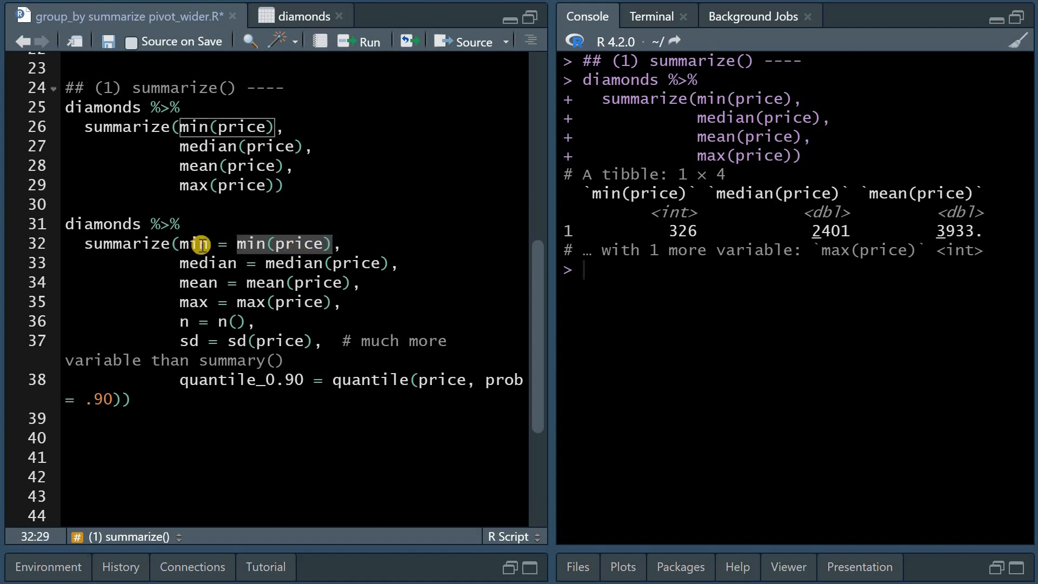
Run the named price summary with n, sd and 90th percentile, and view it as a table.
type("mum")
left_click(269, 302)
type("im")
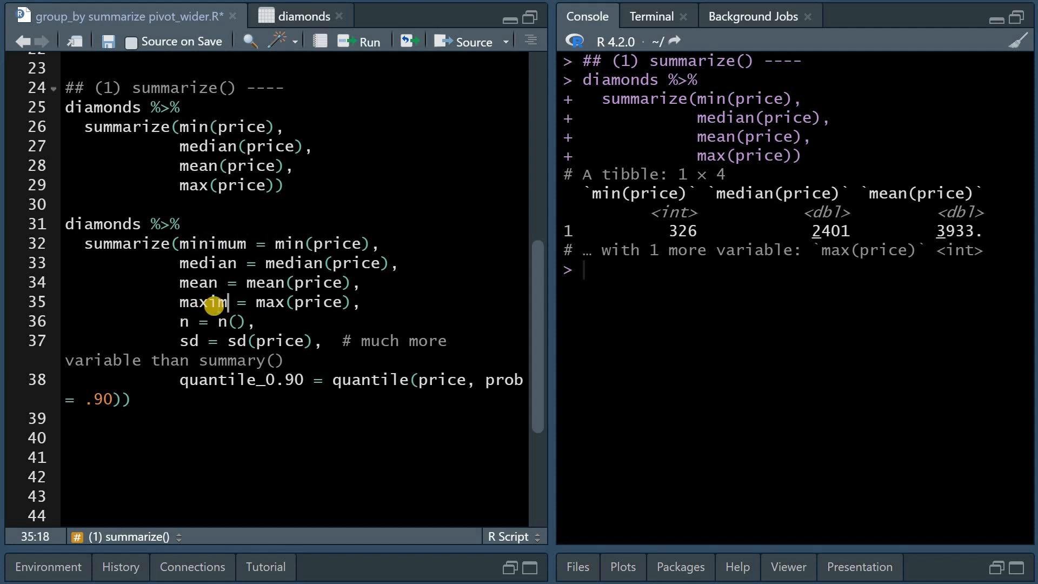
type("um")
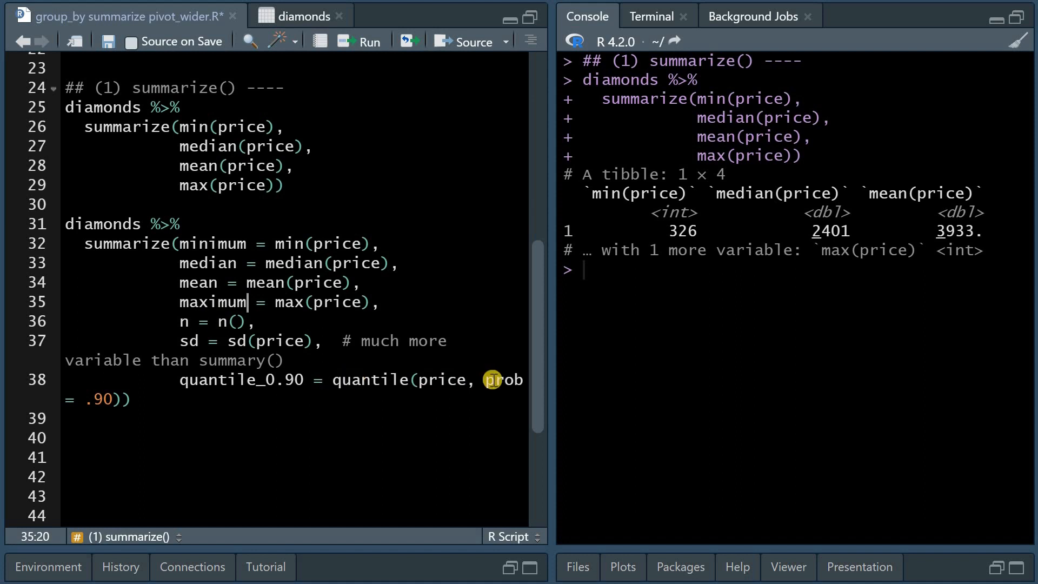
mouse_move(212, 228)
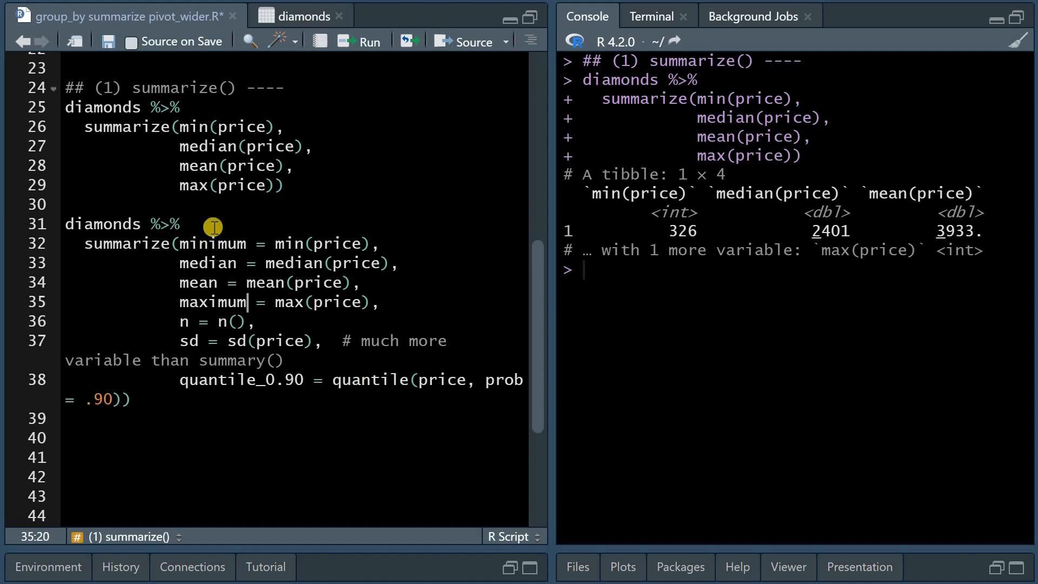
left_click(367, 41)
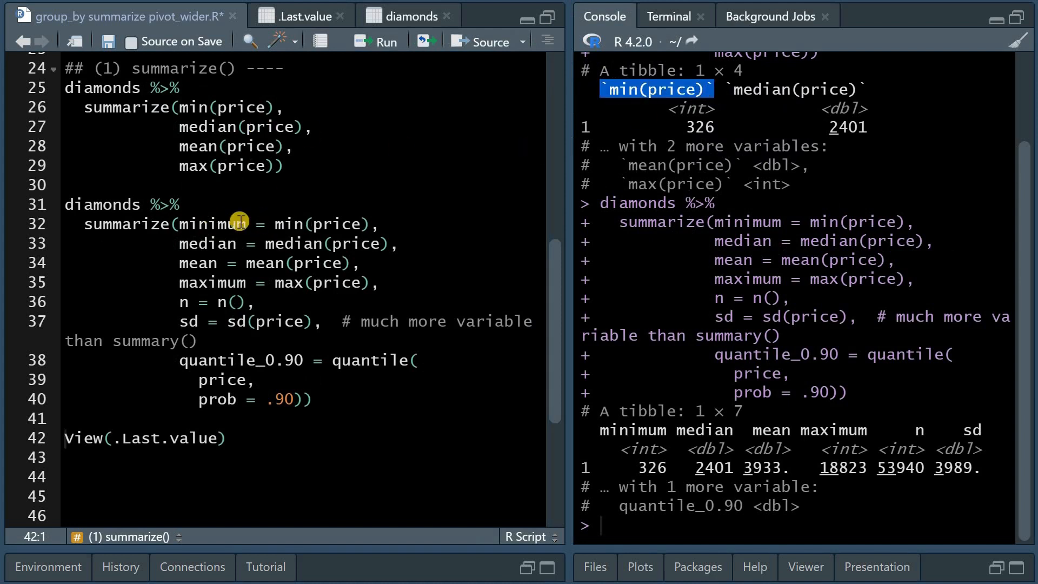
mouse_move(623, 93)
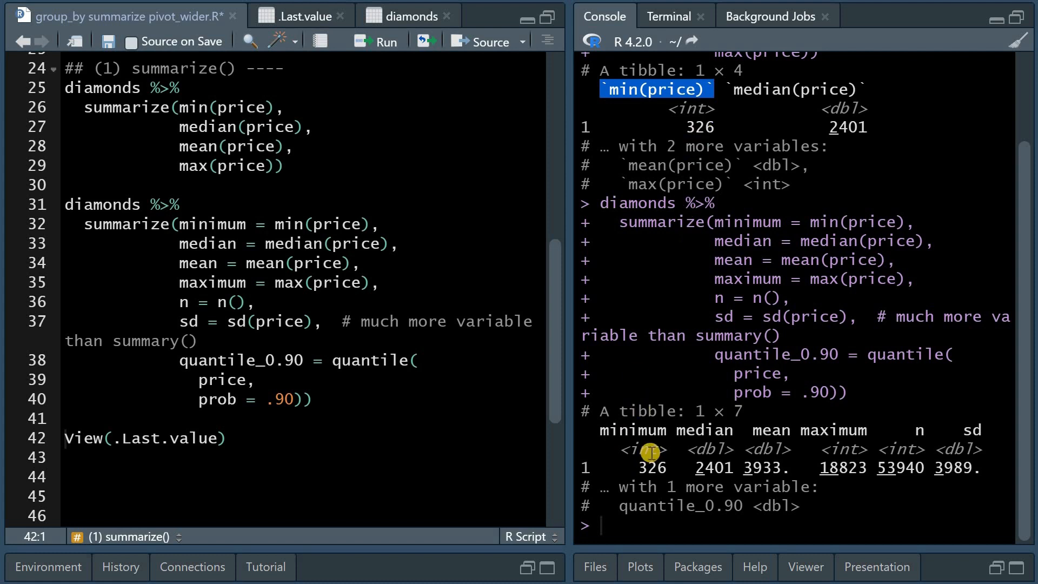
mouse_move(952, 467)
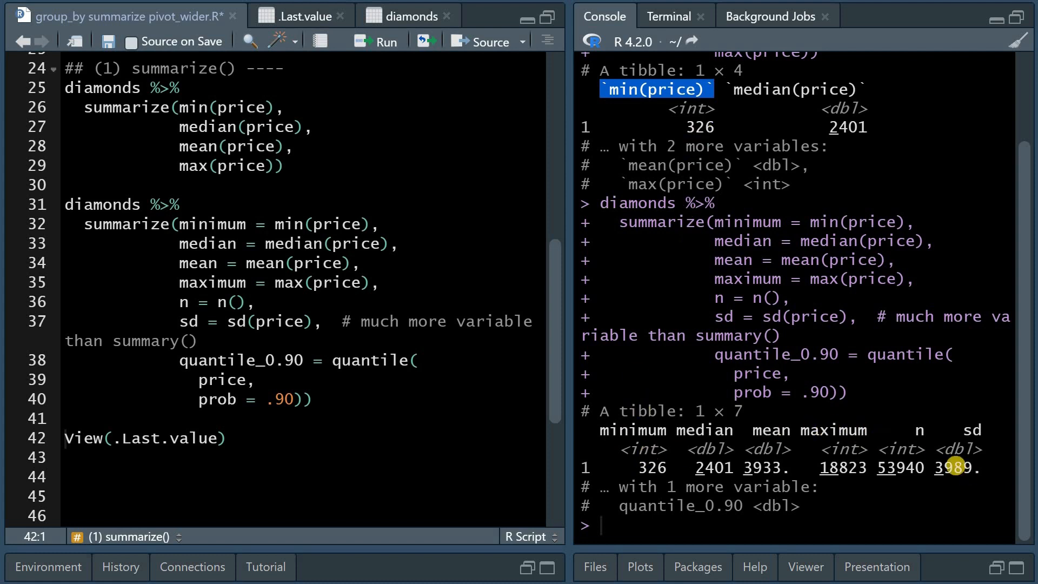
left_click(231, 303)
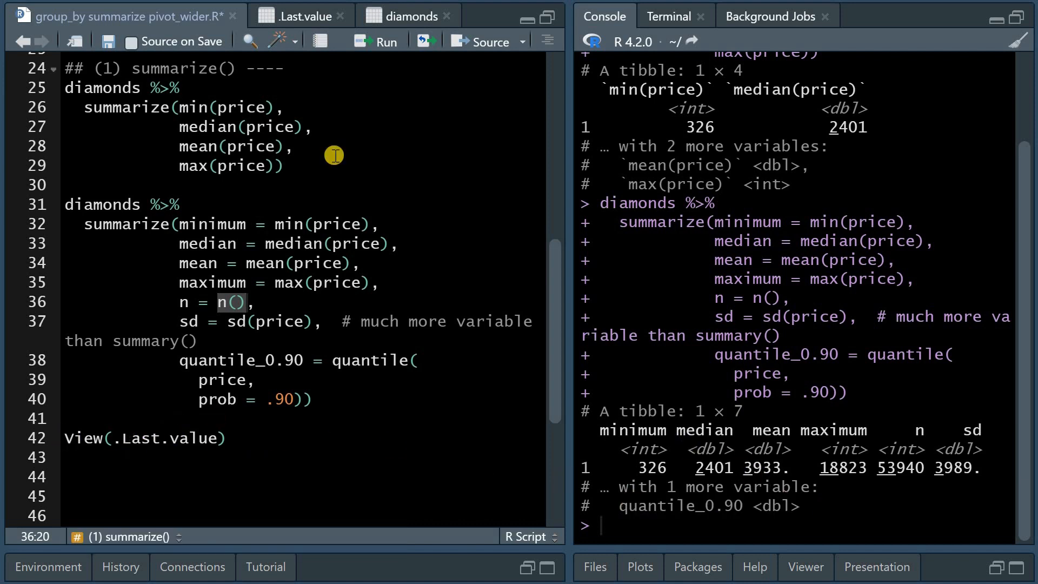
left_click(301, 15)
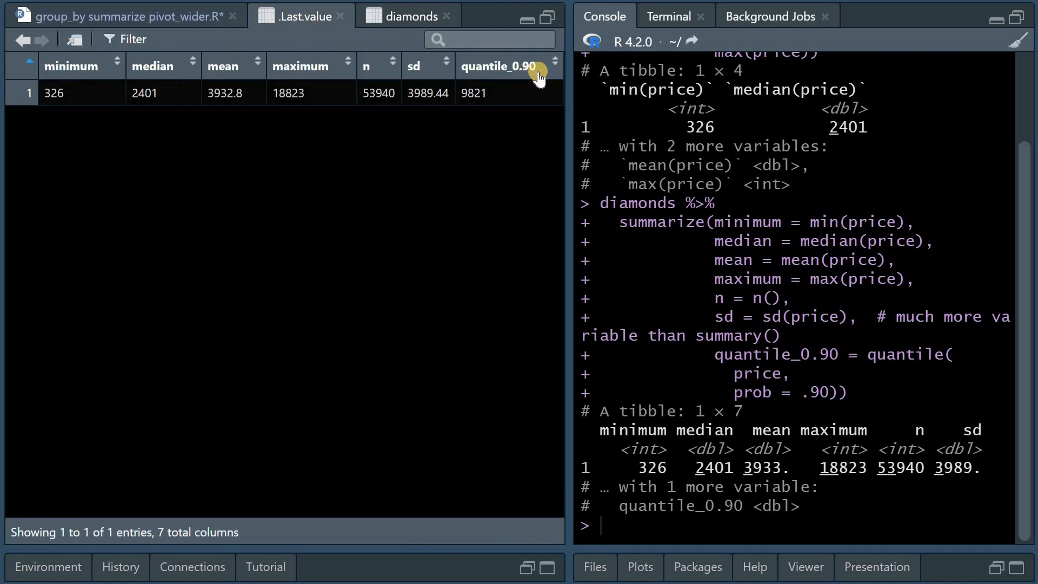
mouse_move(515, 90)
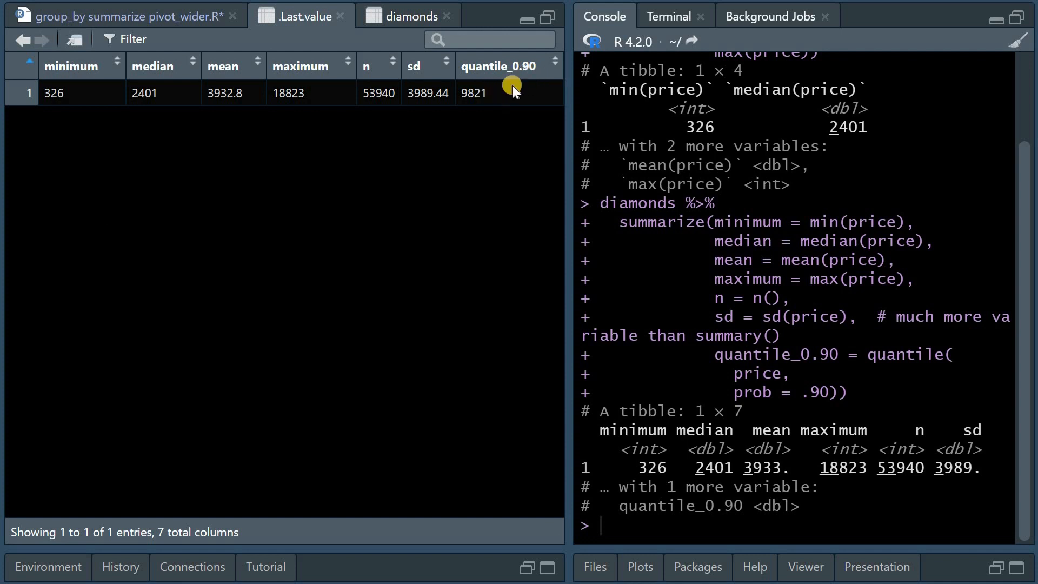
mouse_move(520, 97)
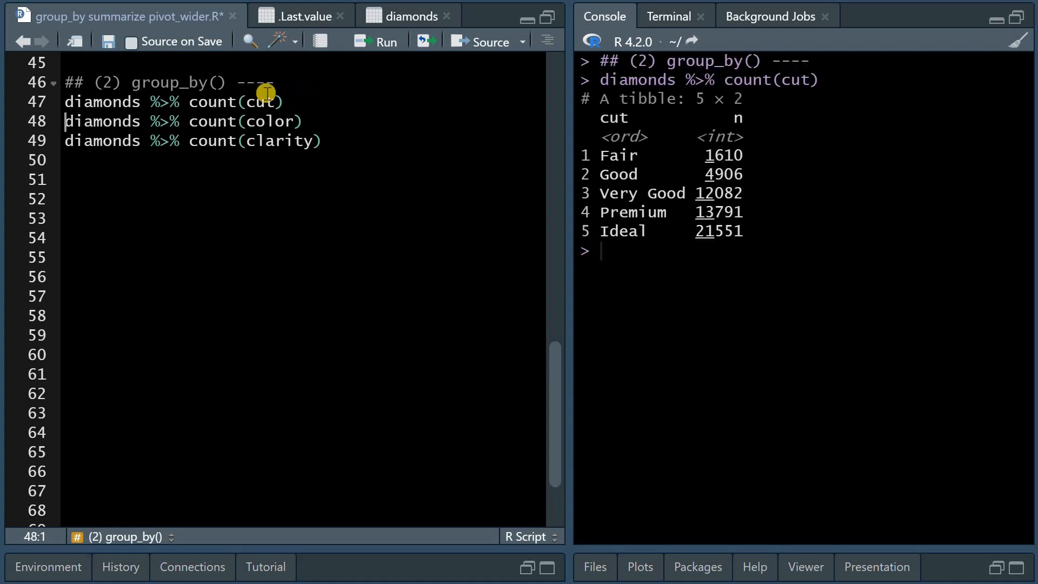
mouse_move(778, 231)
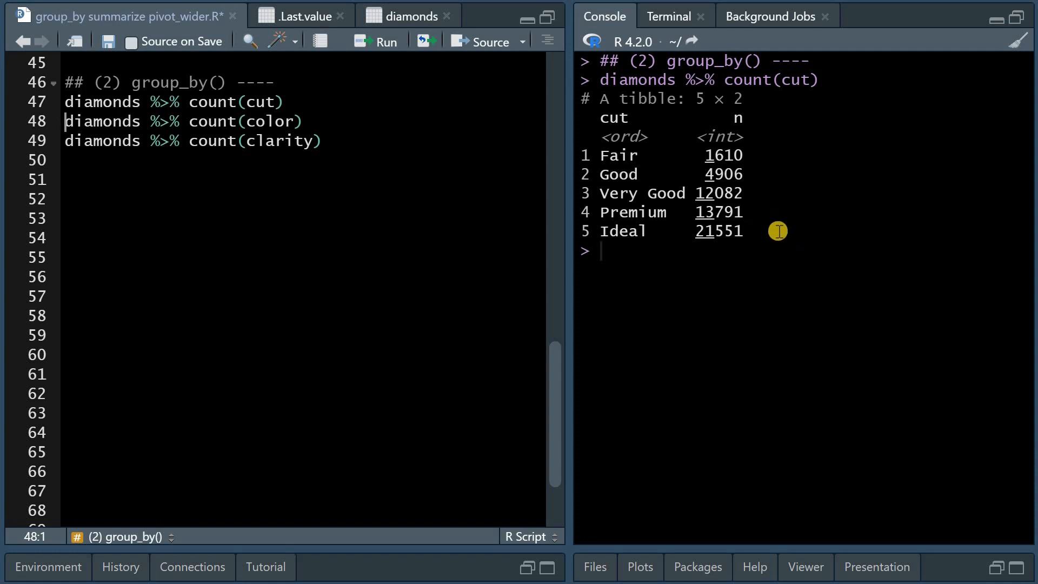
mouse_move(360, 123)
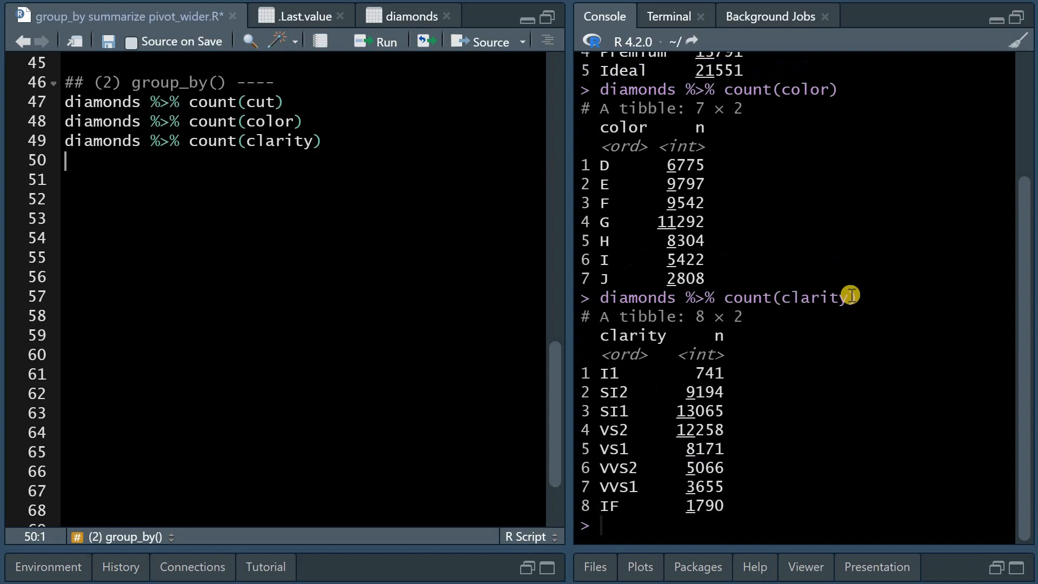
mouse_move(776, 414)
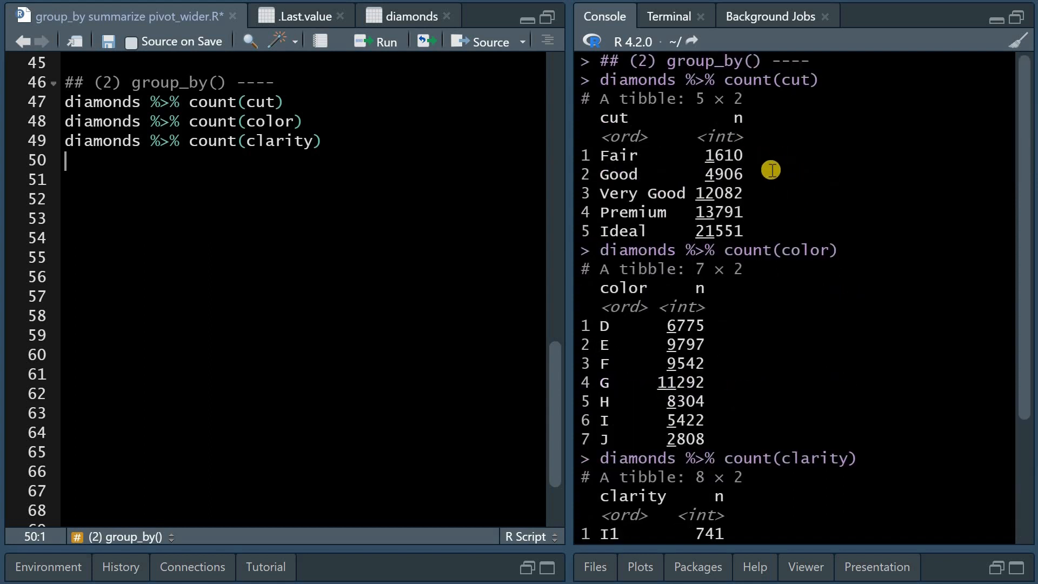
Add sort = TRUE to count(cut) so cut counts are ordered by frequency.
scroll("down", 3)
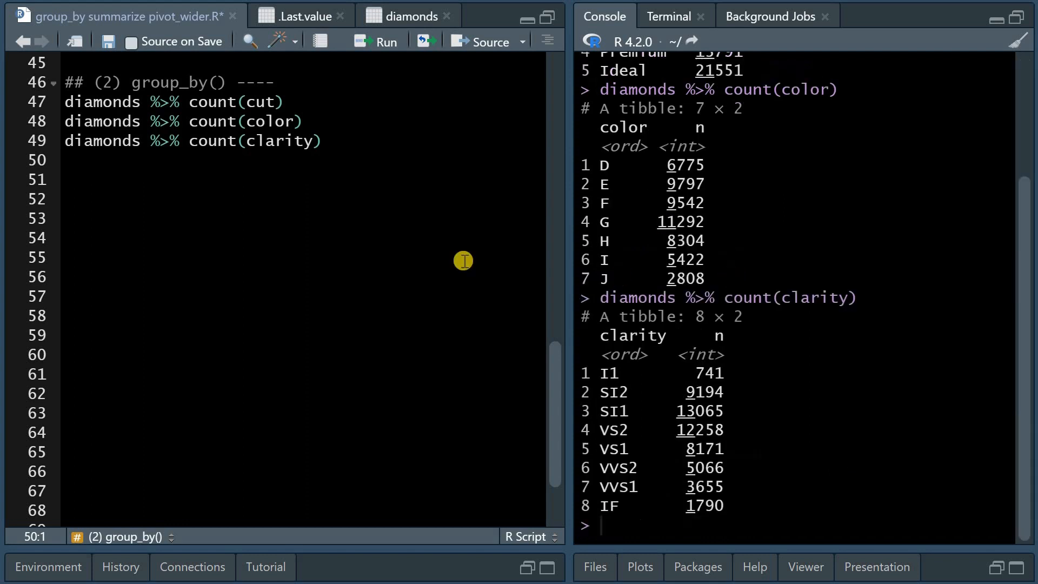
left_click(65, 160)
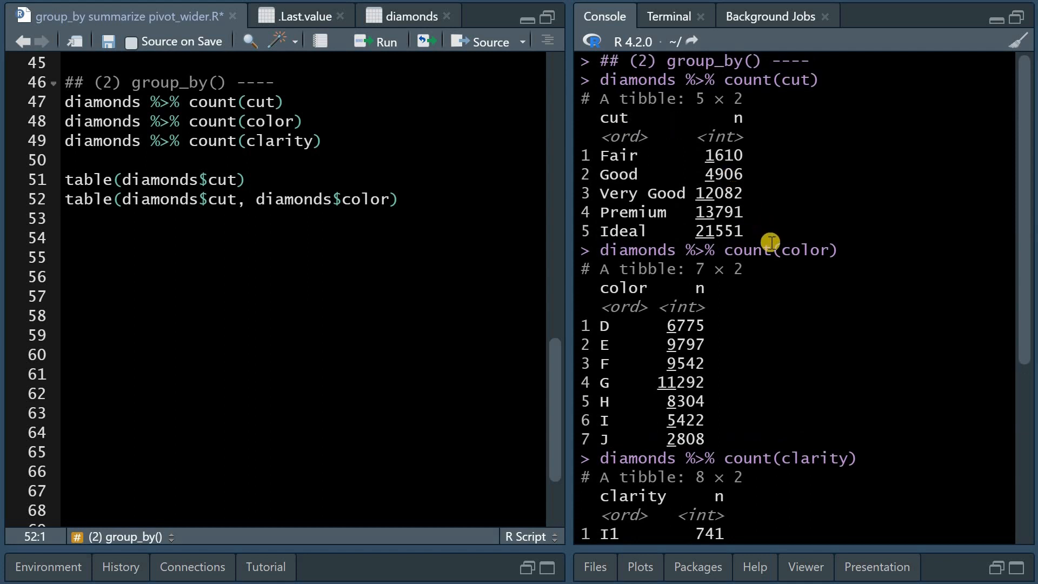
type(",")
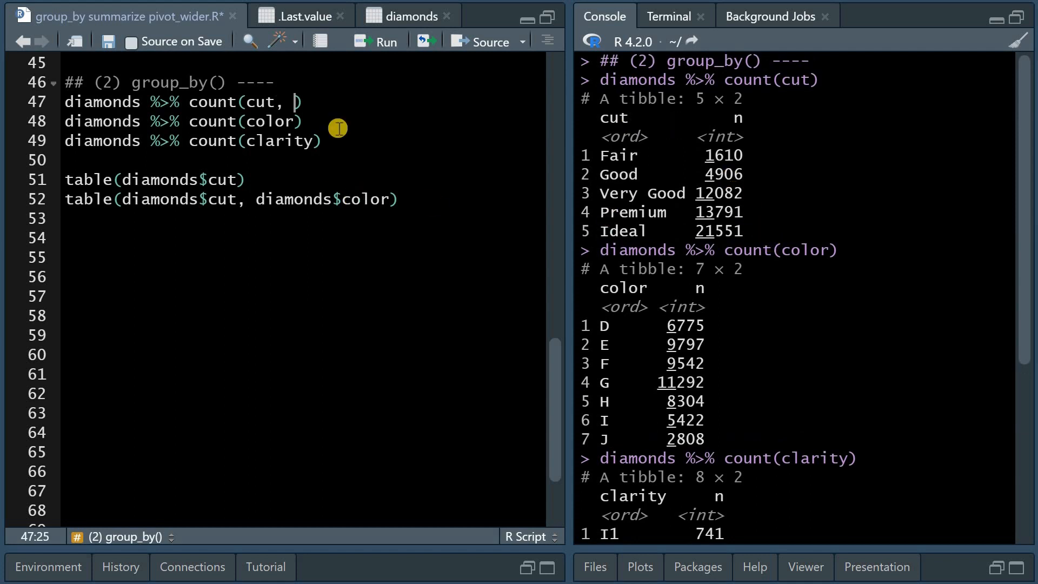
type("s")
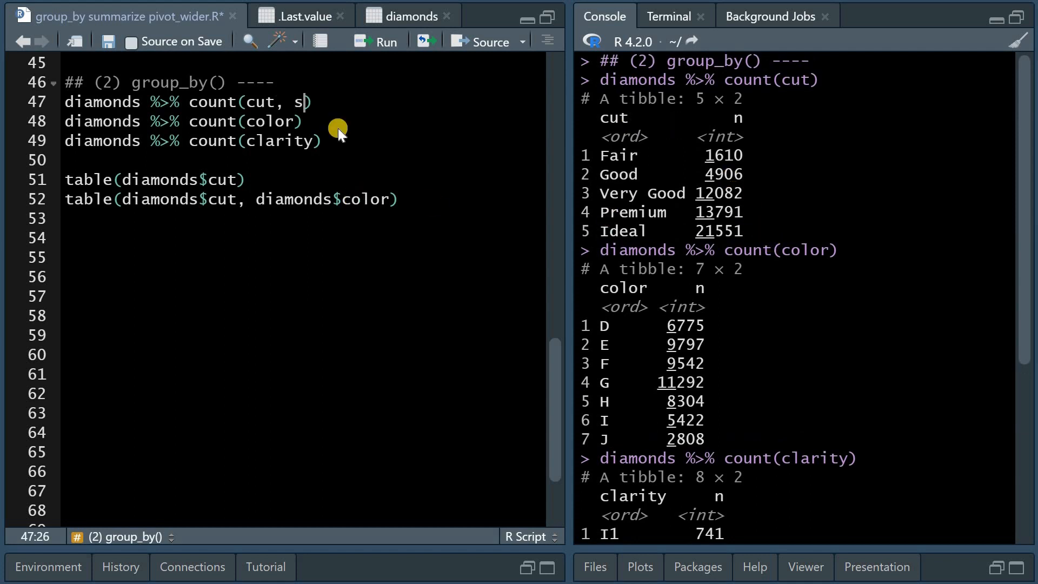
type("ort =")
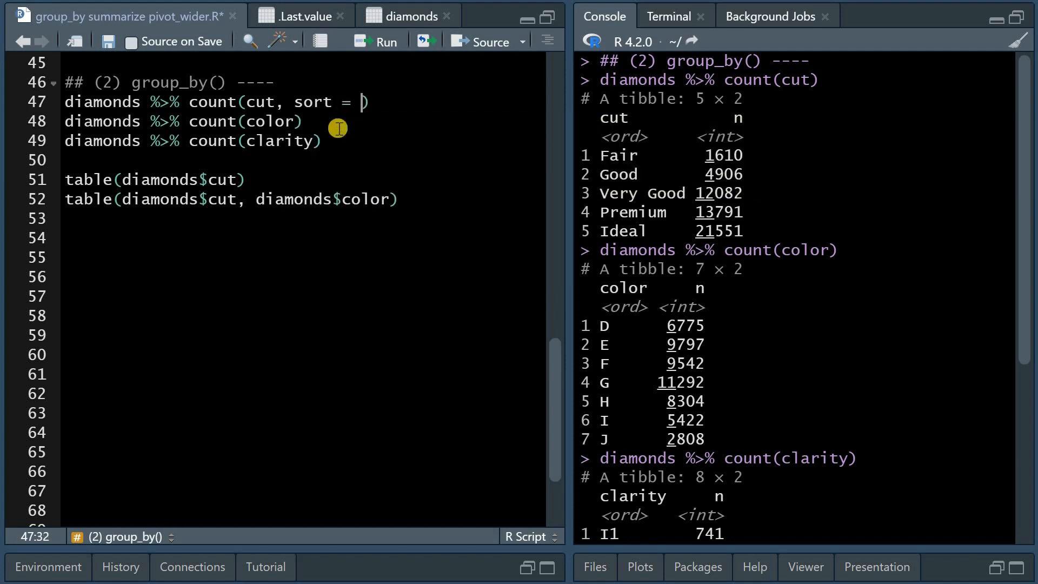
type("TRUE)")
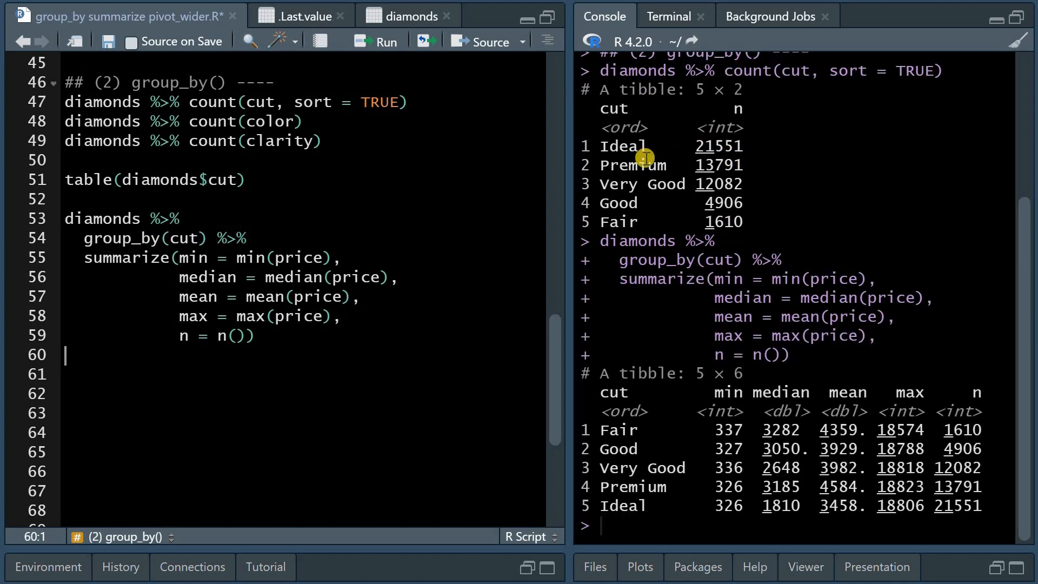
mouse_move(657, 429)
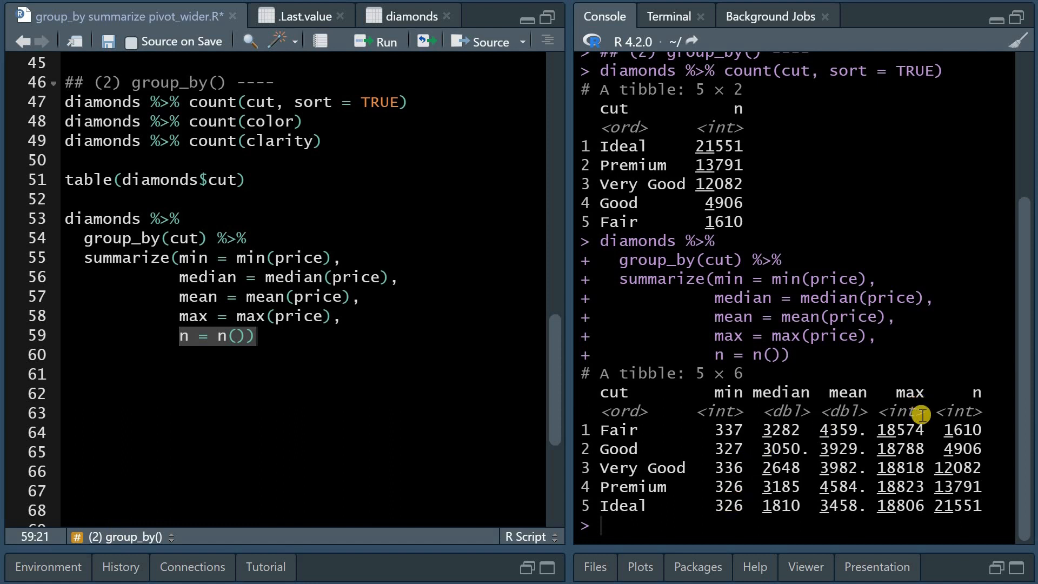
mouse_move(905, 412)
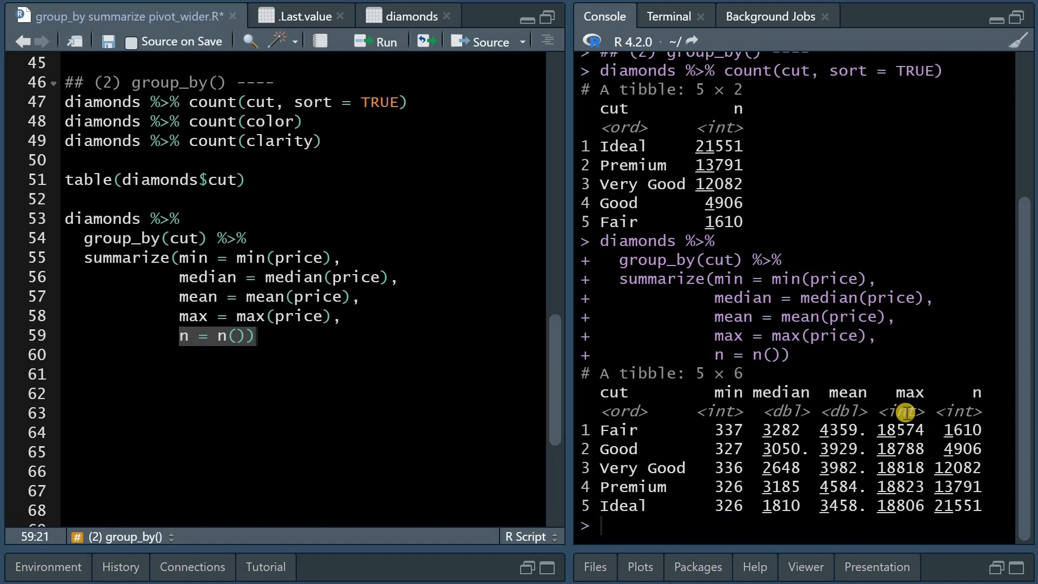
mouse_move(775, 483)
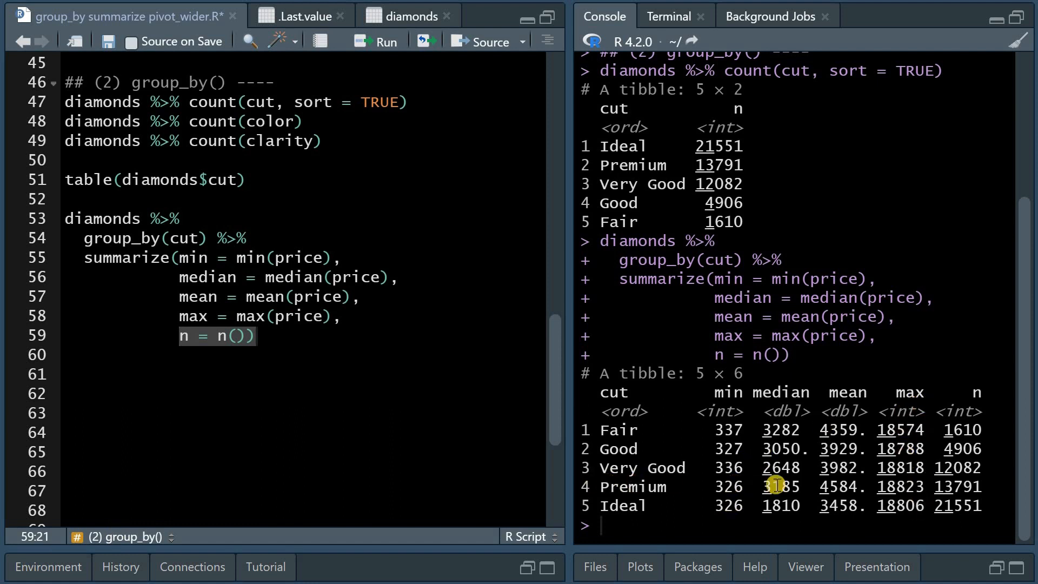
Add the '## (3) pivot_wider ----' header below the grouped price summary.
double_click(619, 429)
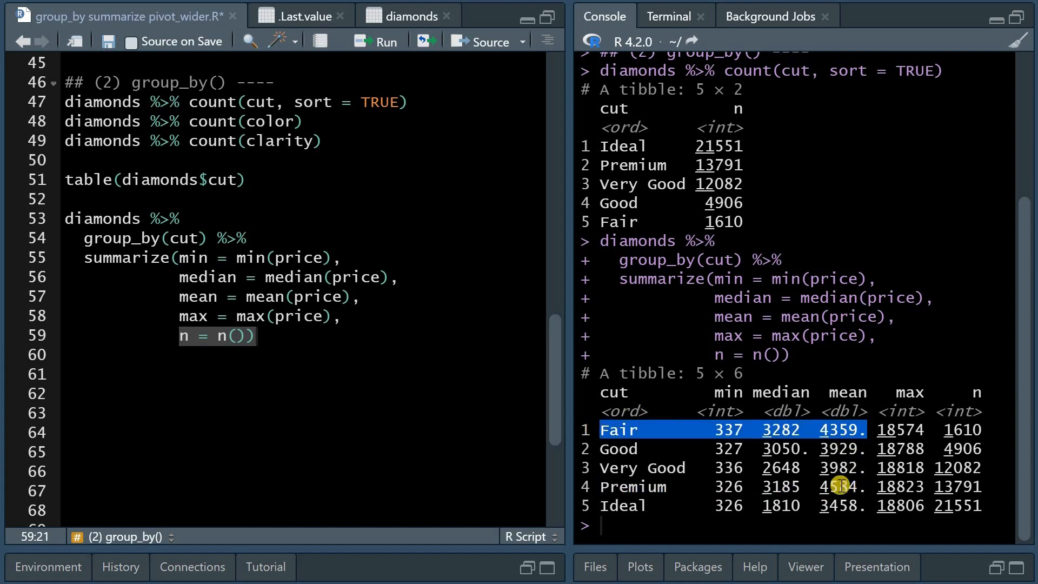
type("## (3) pivot_wider ----")
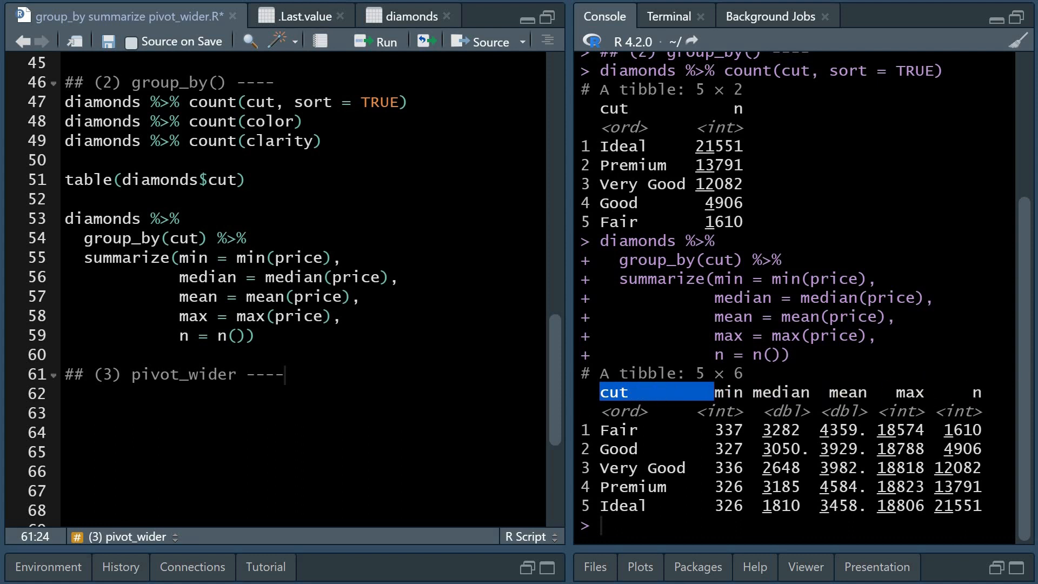
Write diamonds %>% select(cut, clarity) %>% table() under the pivot_wider header.
left_click(325, 392)
type("table(diamonds$cut, diamonds$color)")
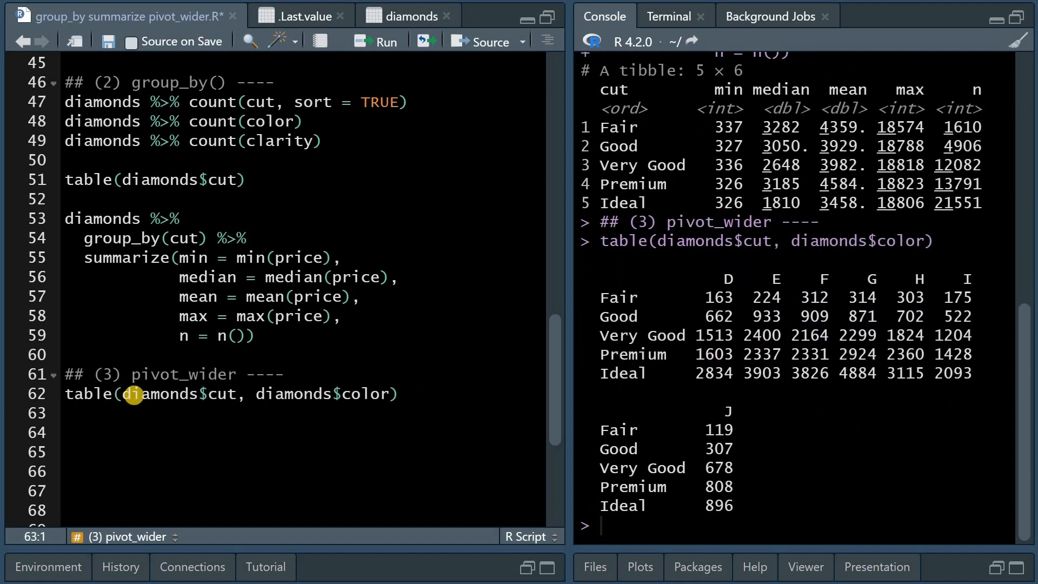
left_click_drag(128, 393, 387, 393)
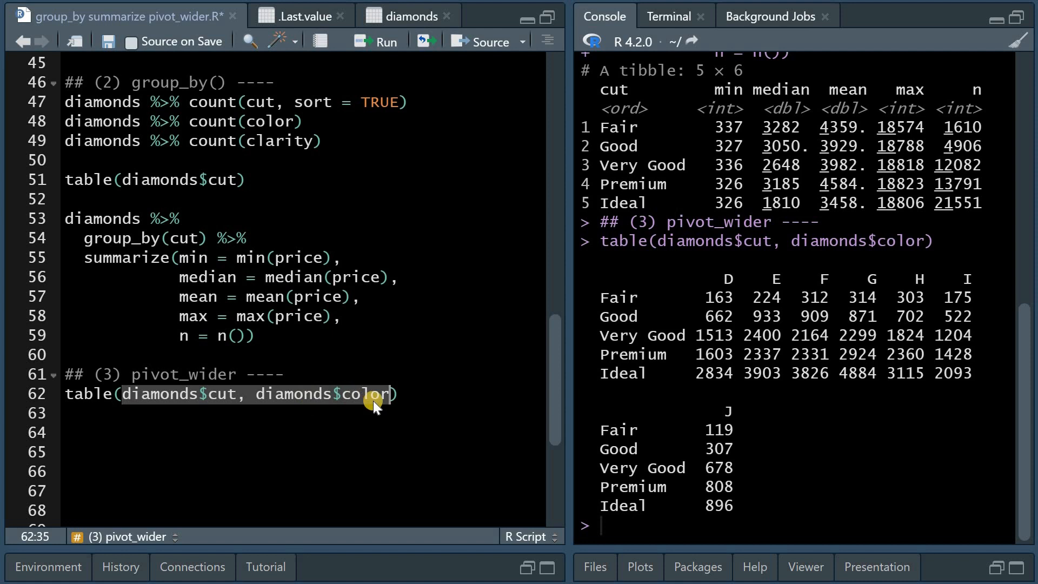
mouse_move(713, 296)
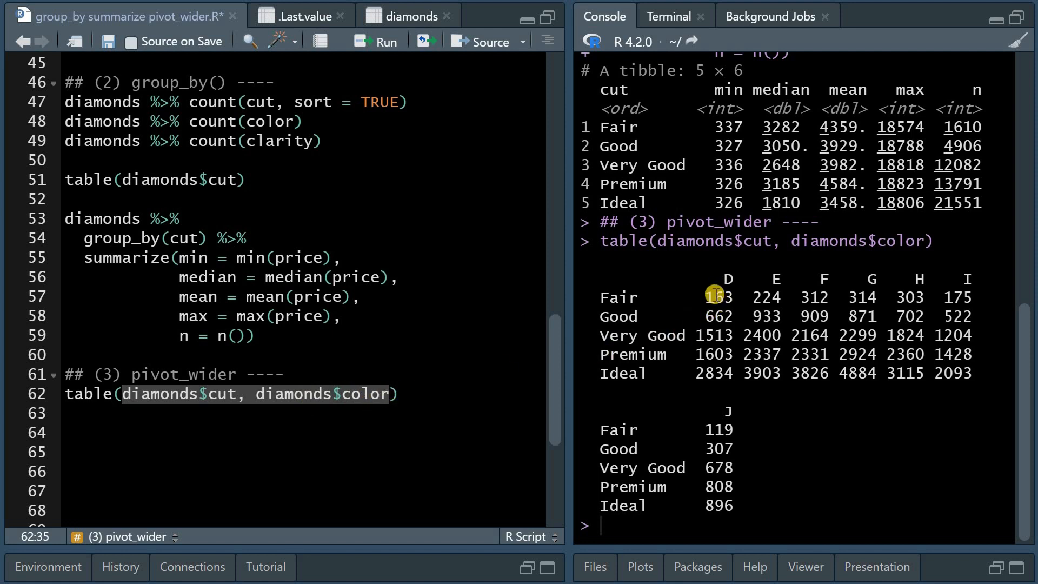
mouse_move(783, 313)
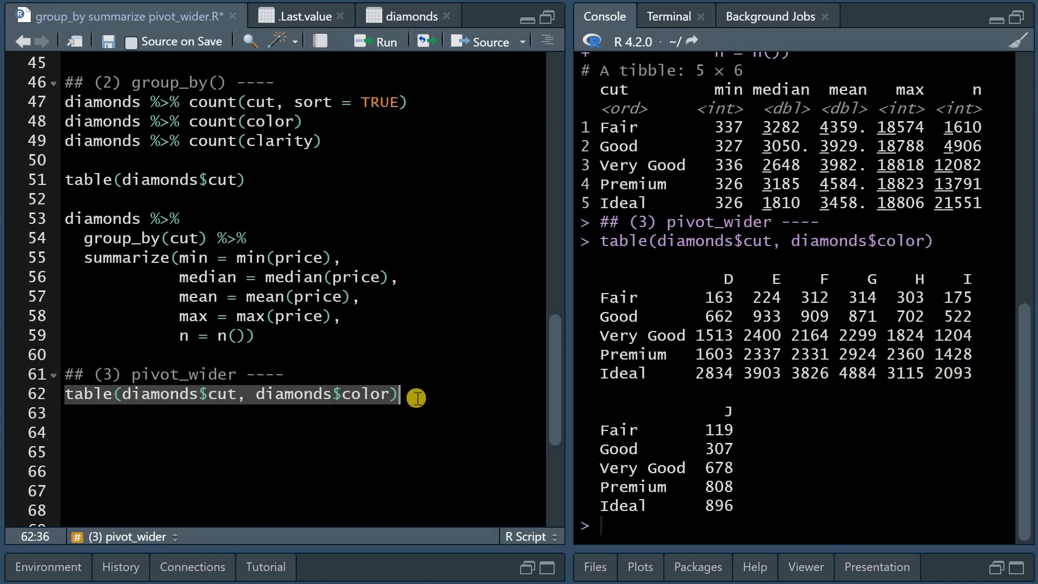
type("diamonds %>% select(cut, clarity) %>% table()")
type("values_from = n)")
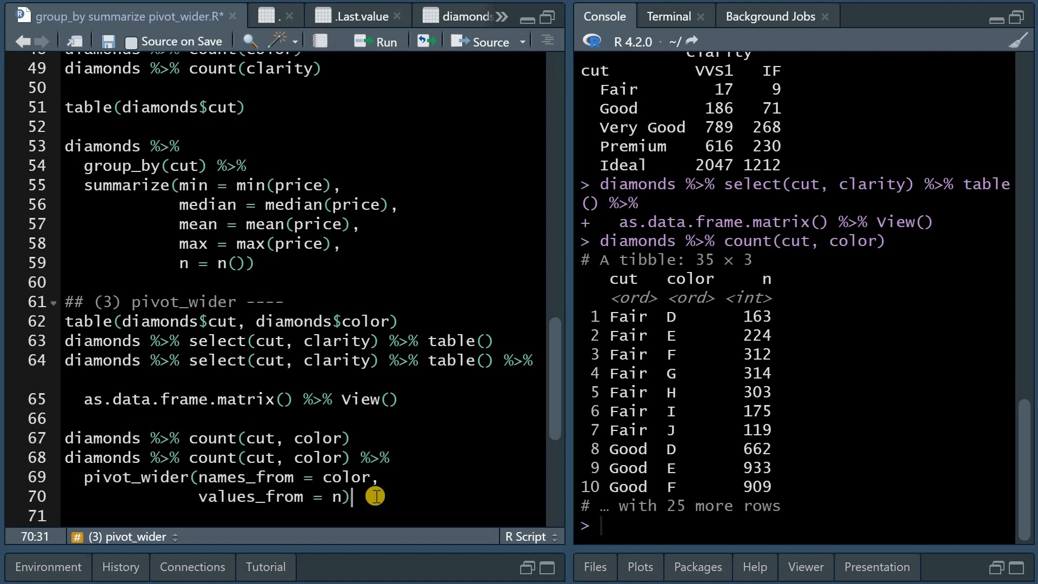
Run the count(cut, color) pivot_wider code to get a wide color table.
key("ctrl+enter")
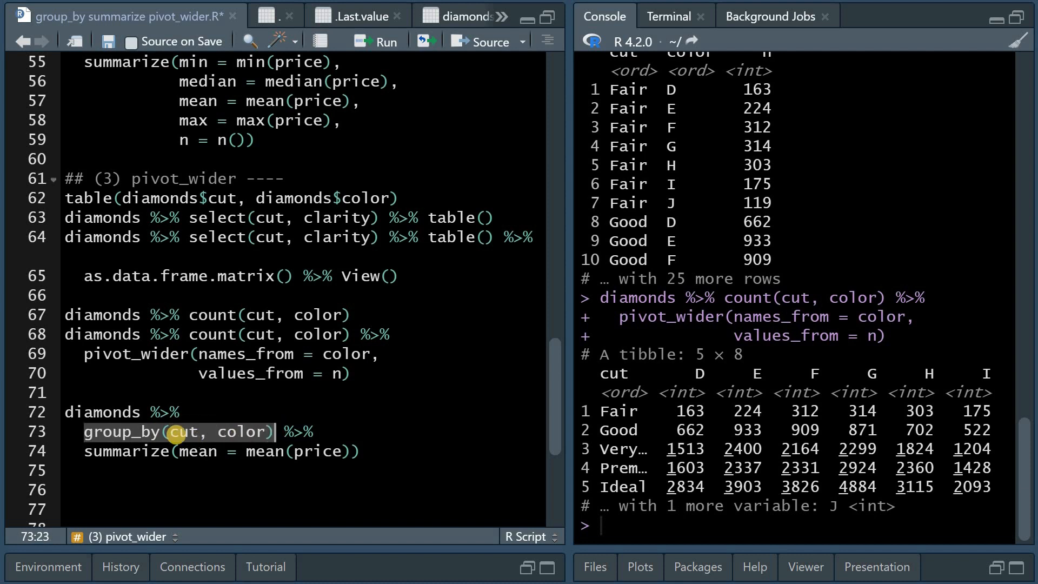
mouse_move(179, 442)
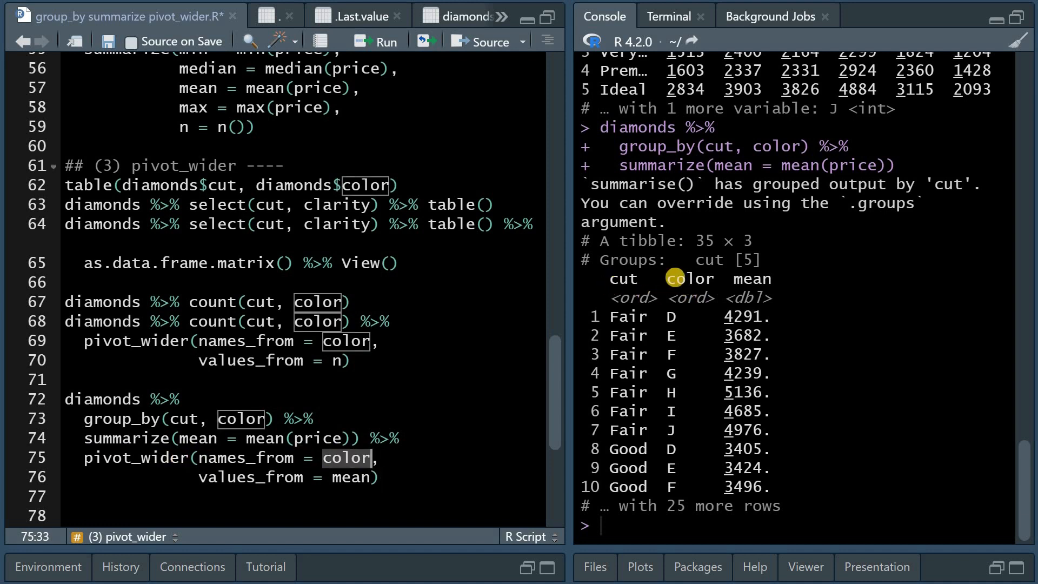
mouse_move(620, 278)
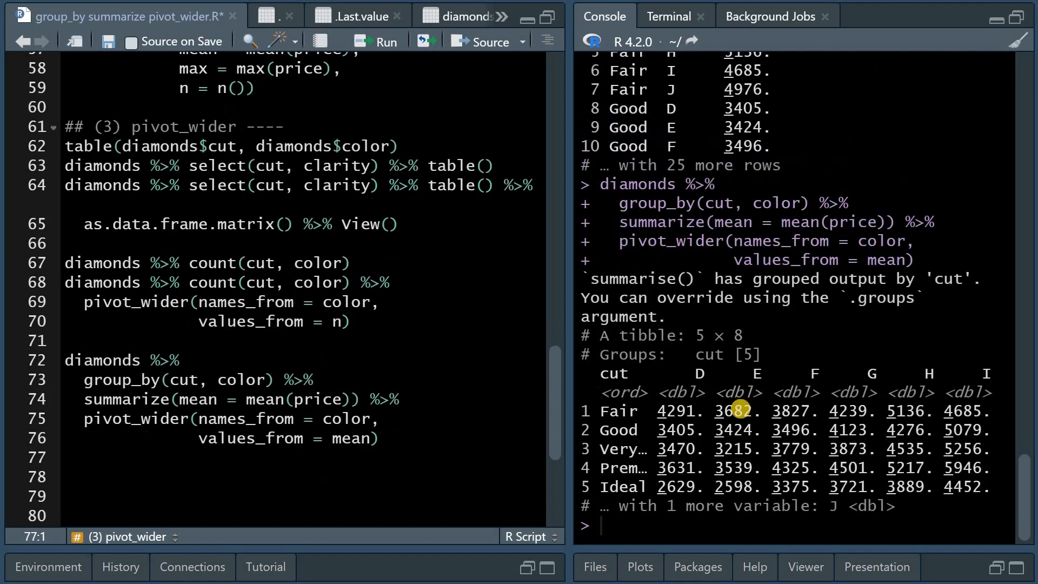
mouse_move(622, 381)
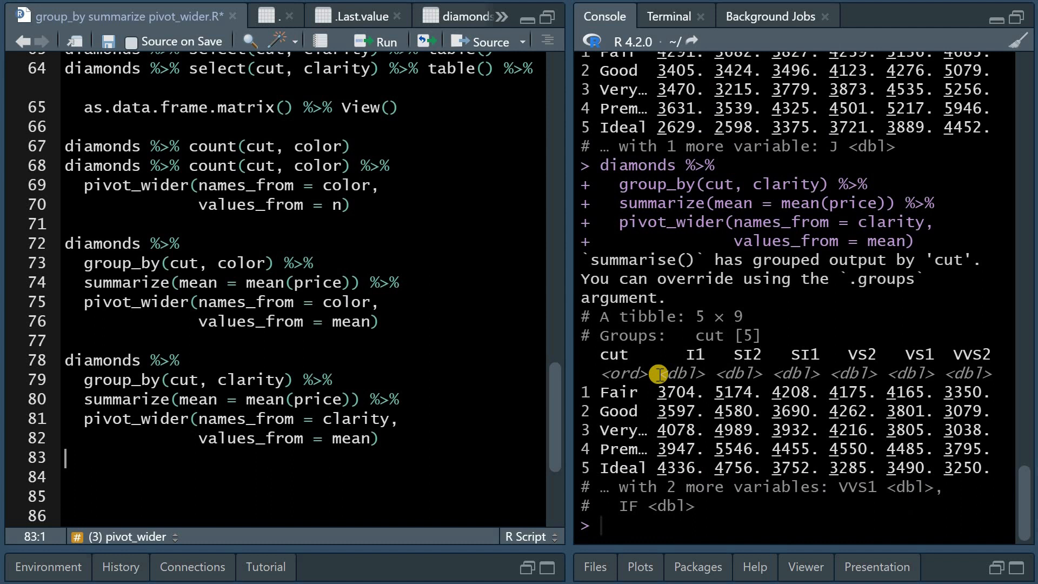
mouse_move(698, 357)
type("diamonds_NA <- diamonds")
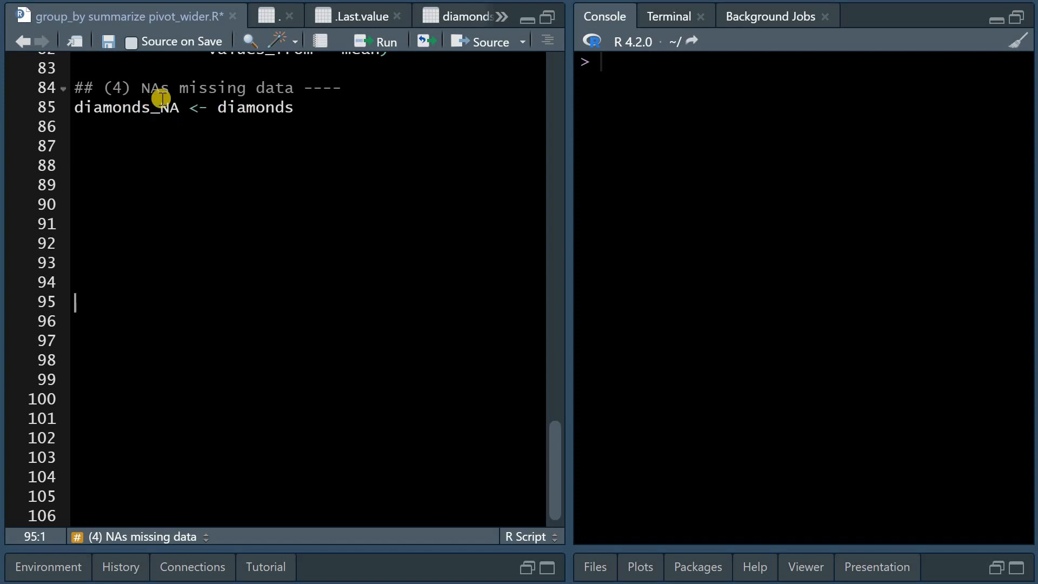
mouse_move(311, 107)
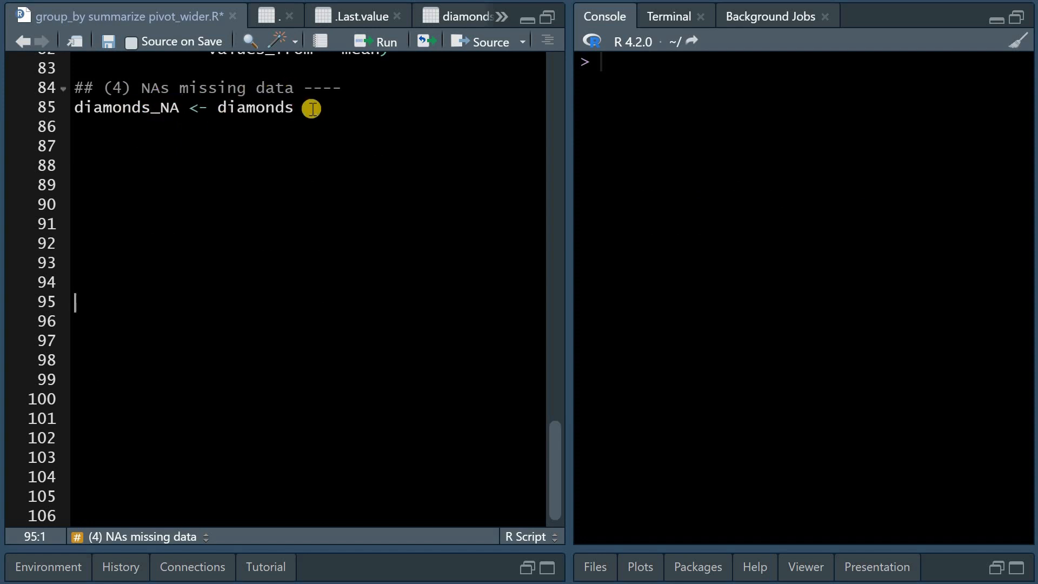
Copy diamonds to diamonds_NA and set price to NA for 2500 sampled rows.
left_click(296, 107)
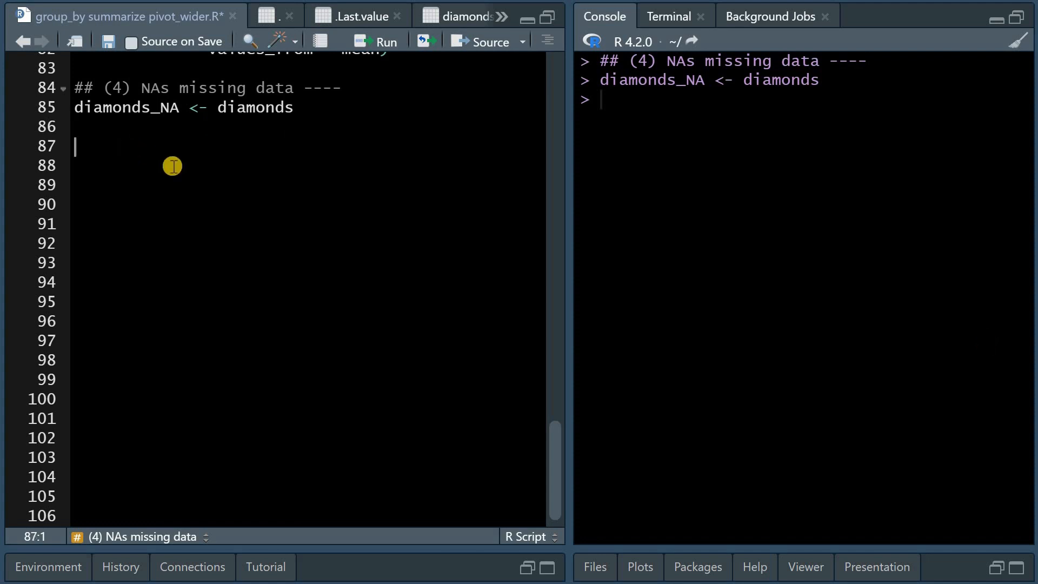
type("sample(x = 1:nrow(diamonds_NA), size = 2000)")
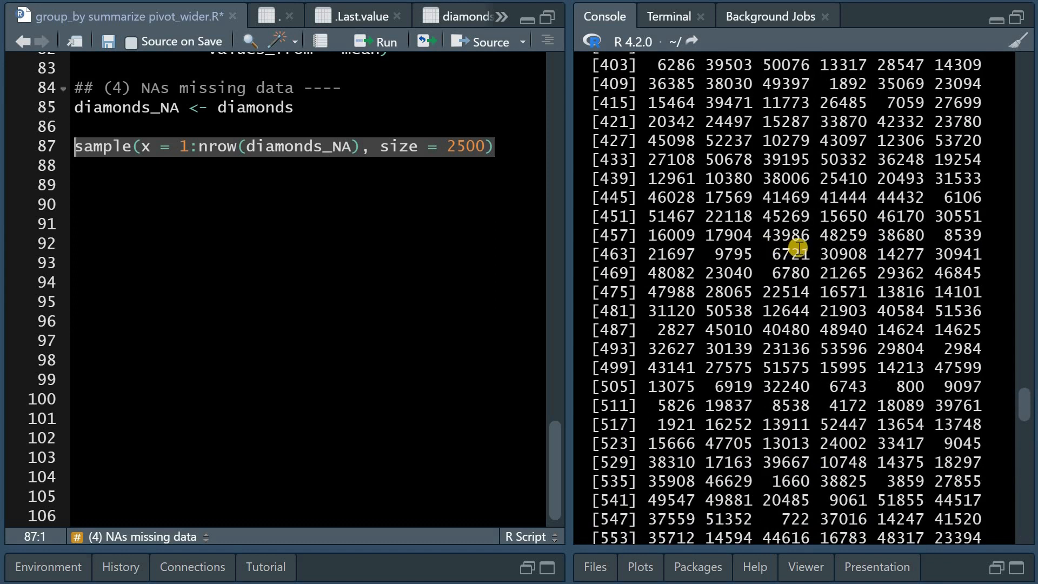
type("diamonds_NA$price[sample(x = 1:nrow(diamonds_NA), size = 2500)] <- NA")
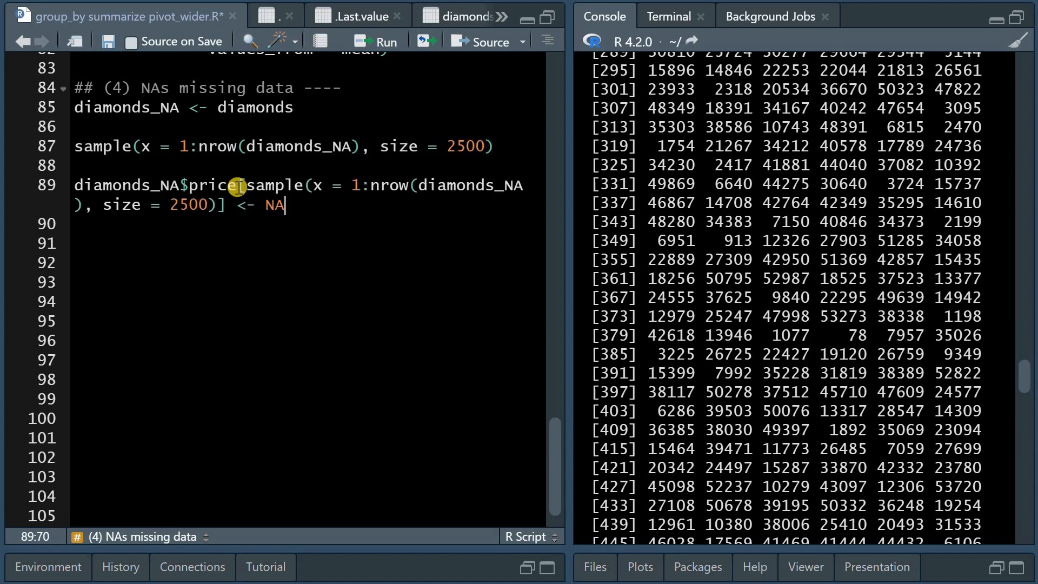
double_click(152, 185)
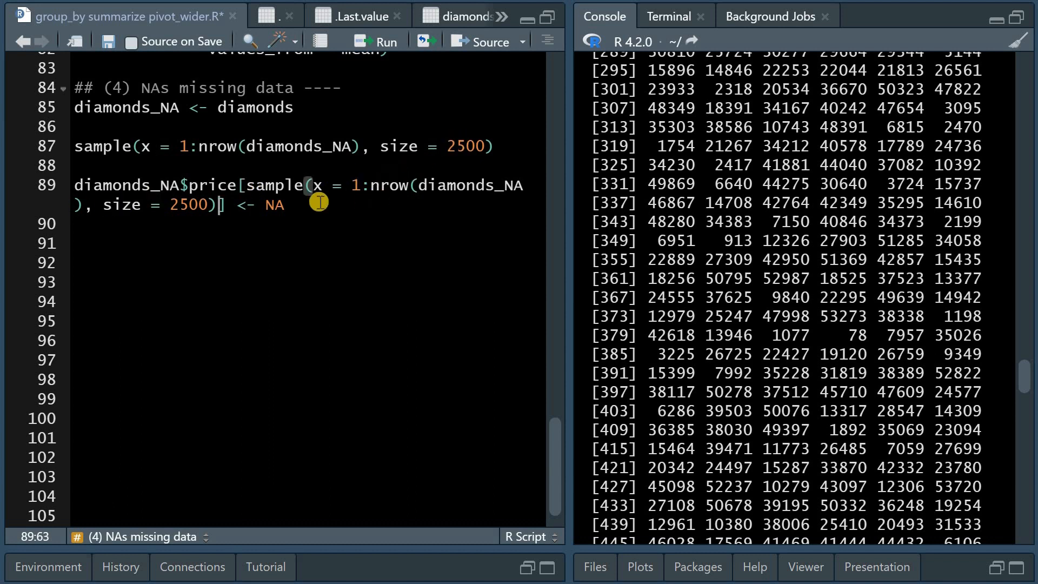
mouse_move(262, 204)
type("diamonds_NA %>% filter(is.na(price)) %>%")
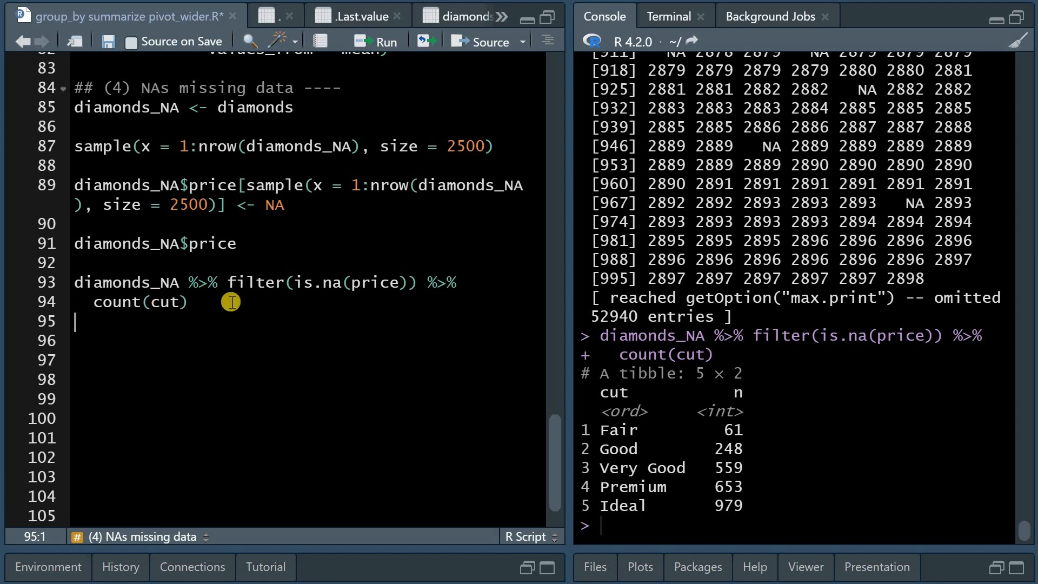
mouse_move(659, 427)
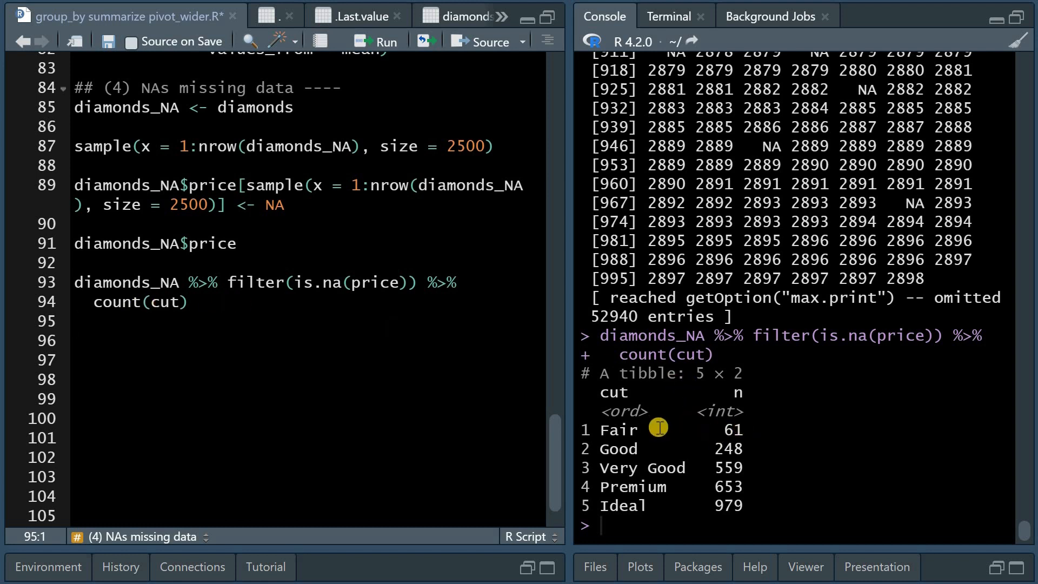
mouse_move(670, 422)
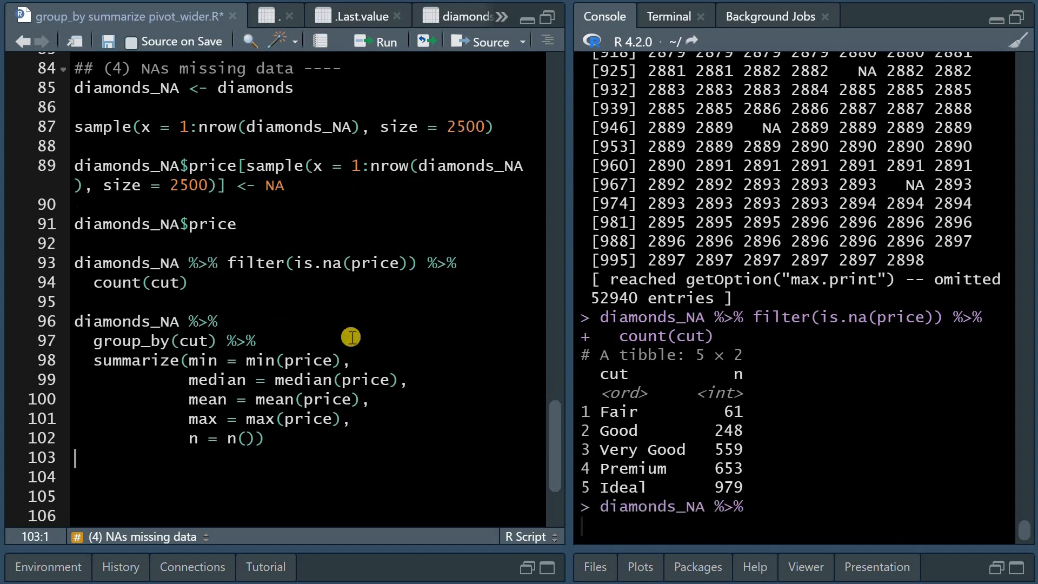
Run the min/median/mean/max price summary by cut on diamonds_NA, then add na.rm = TRUE.
left_click(375, 42)
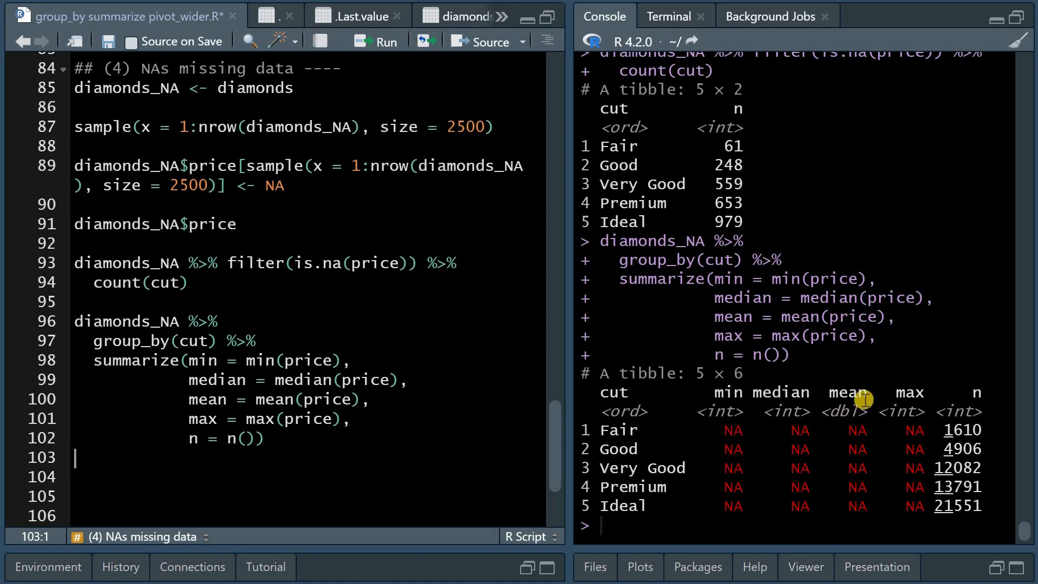
mouse_move(873, 448)
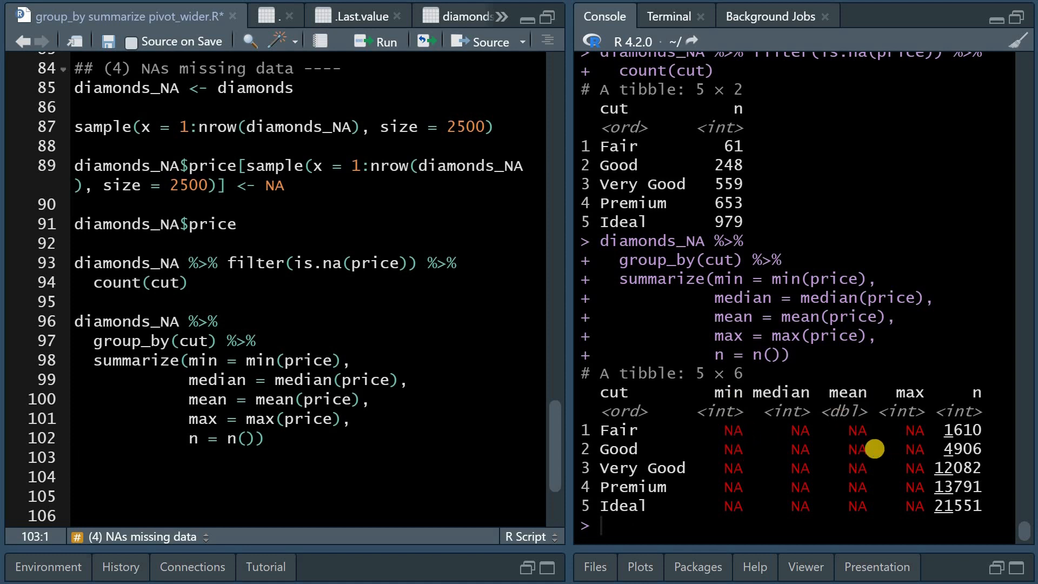
double_click(746, 354)
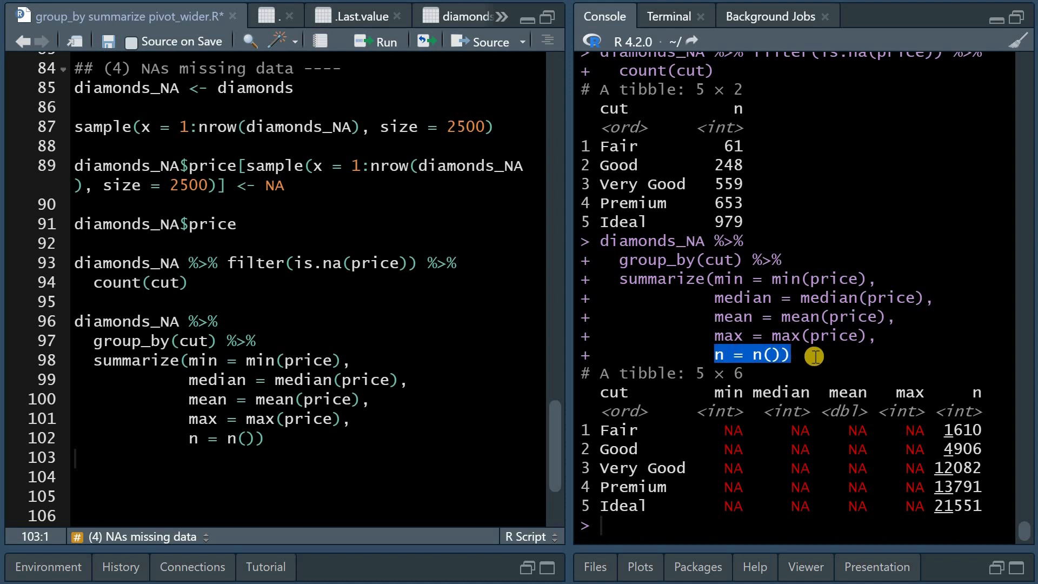
mouse_move(605, 416)
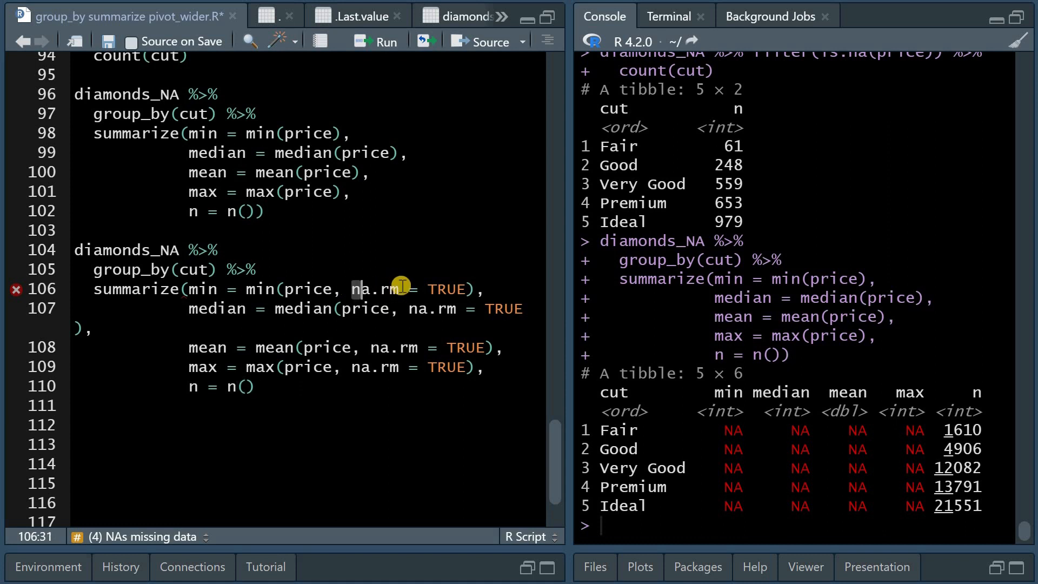
double_click(377, 288)
type(")")
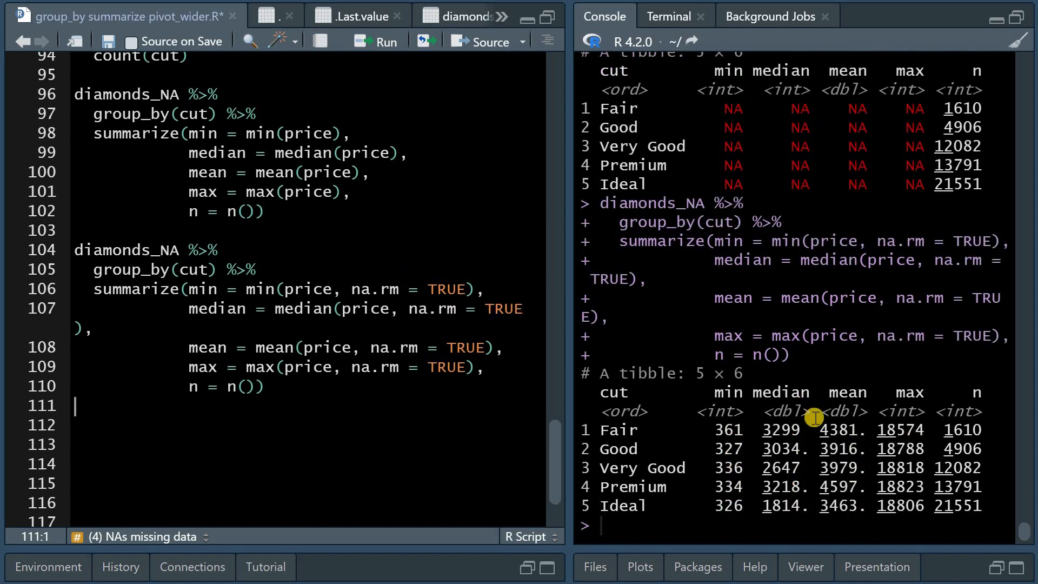
mouse_move(905, 404)
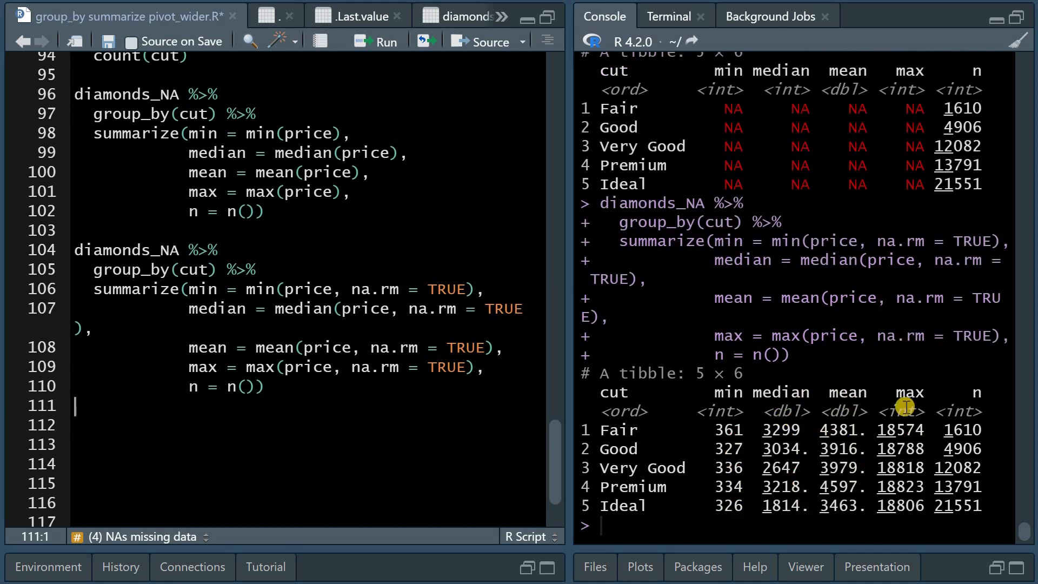
mouse_move(930, 398)
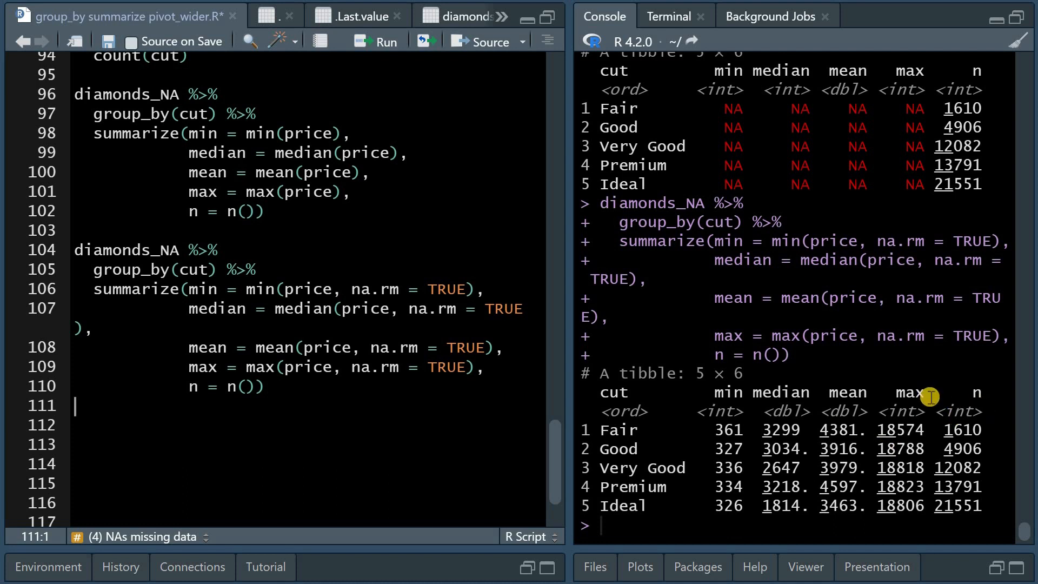
mouse_move(973, 416)
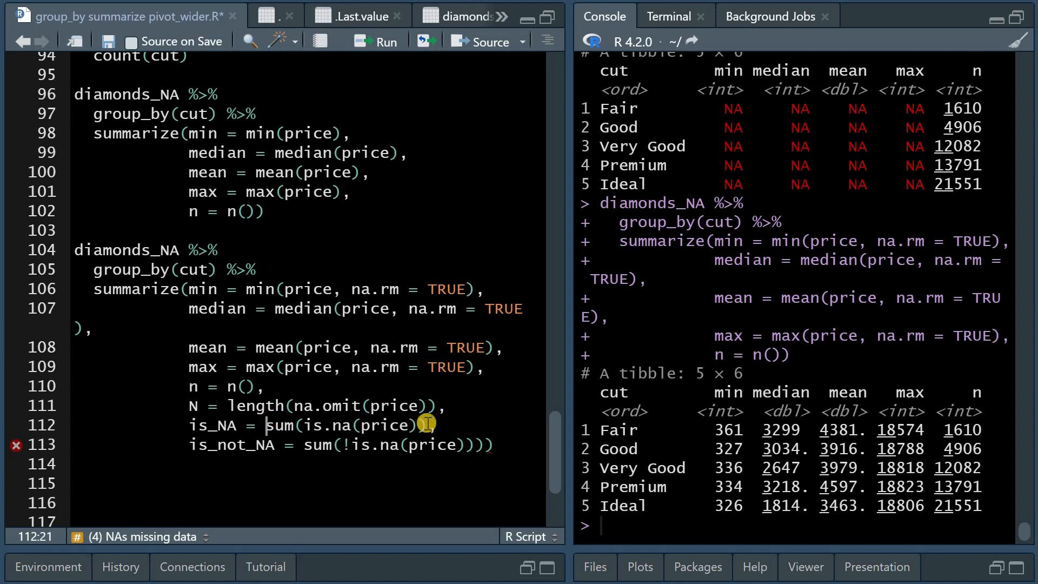
Add the N, is_NA = sum(is.na(price)) and is_not_NA counts to the summary and View it.
double_click(360, 445)
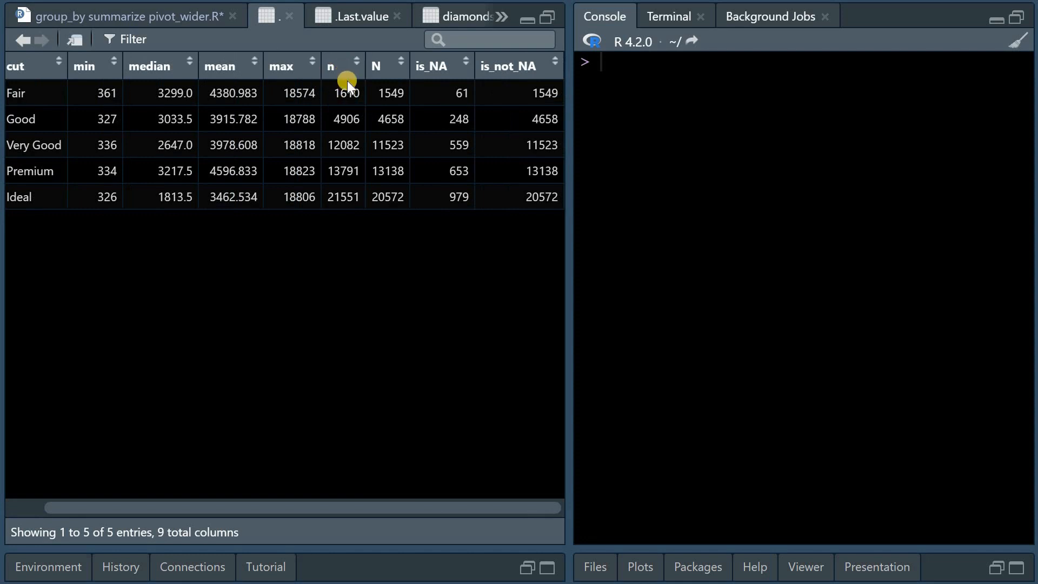
left_click(119, 15)
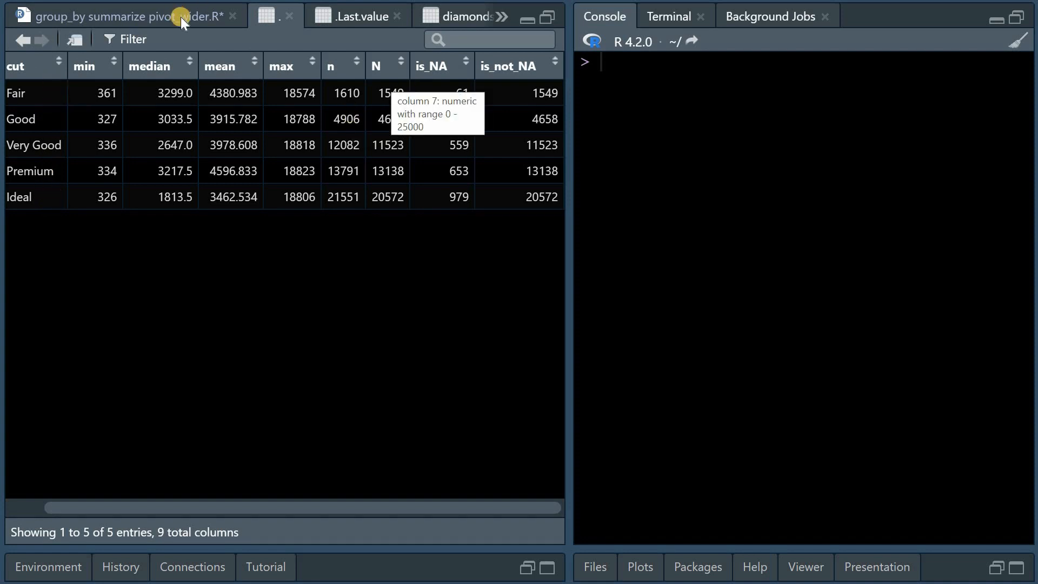
left_click(118, 16)
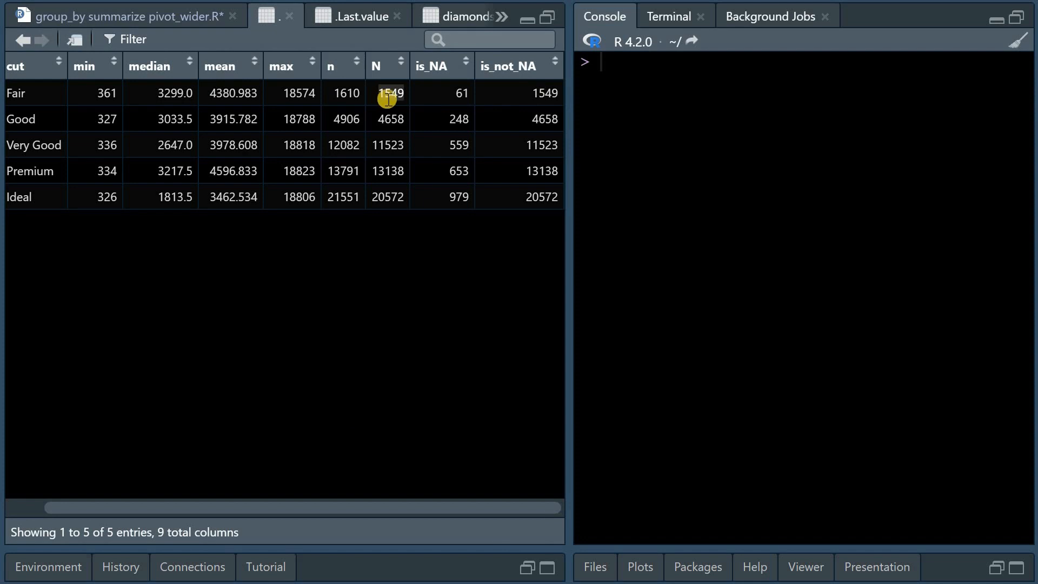
mouse_move(549, 94)
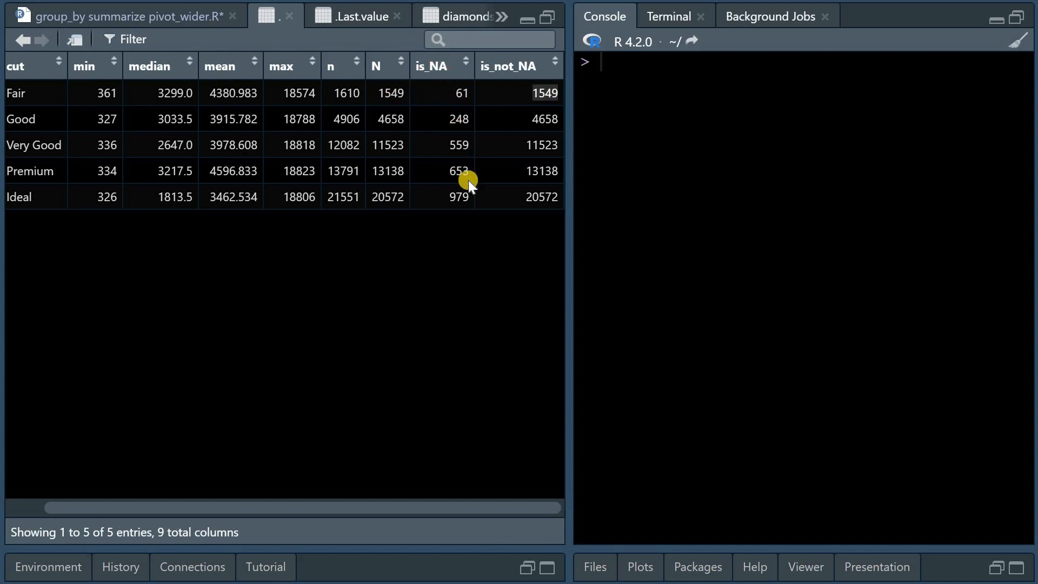
mouse_move(378, 93)
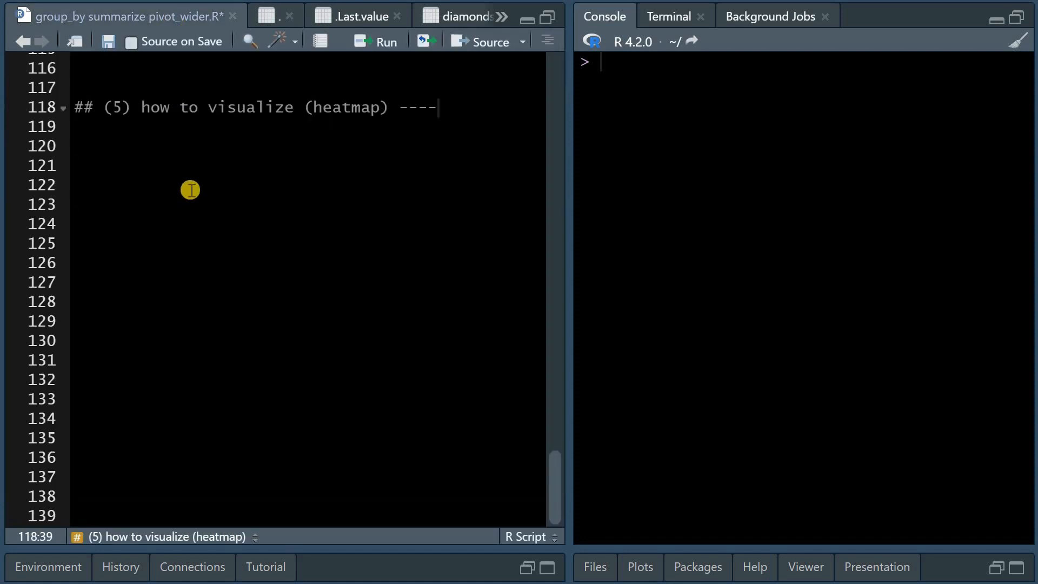
mouse_move(310, 144)
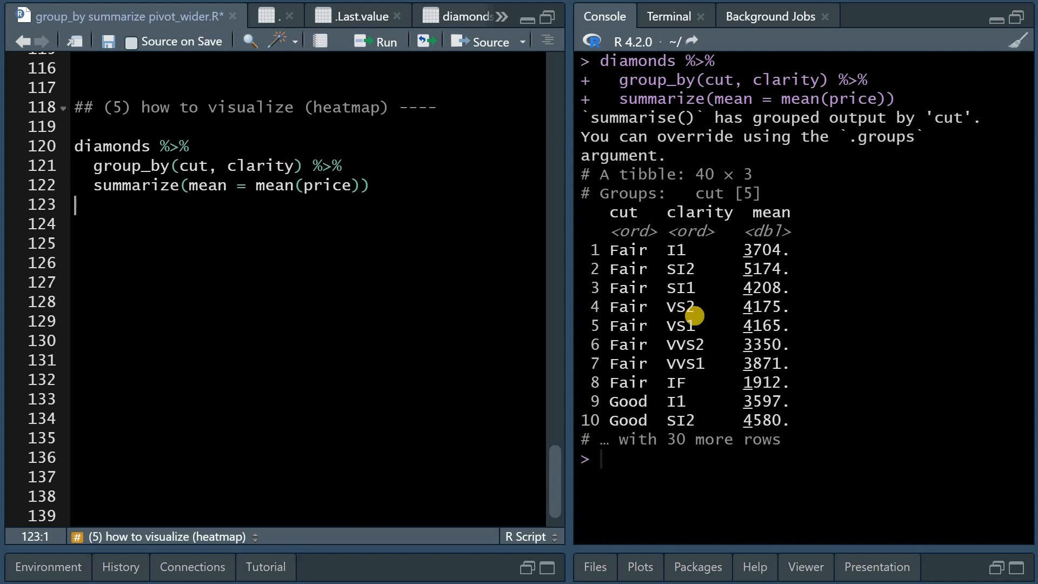
mouse_move(892, 273)
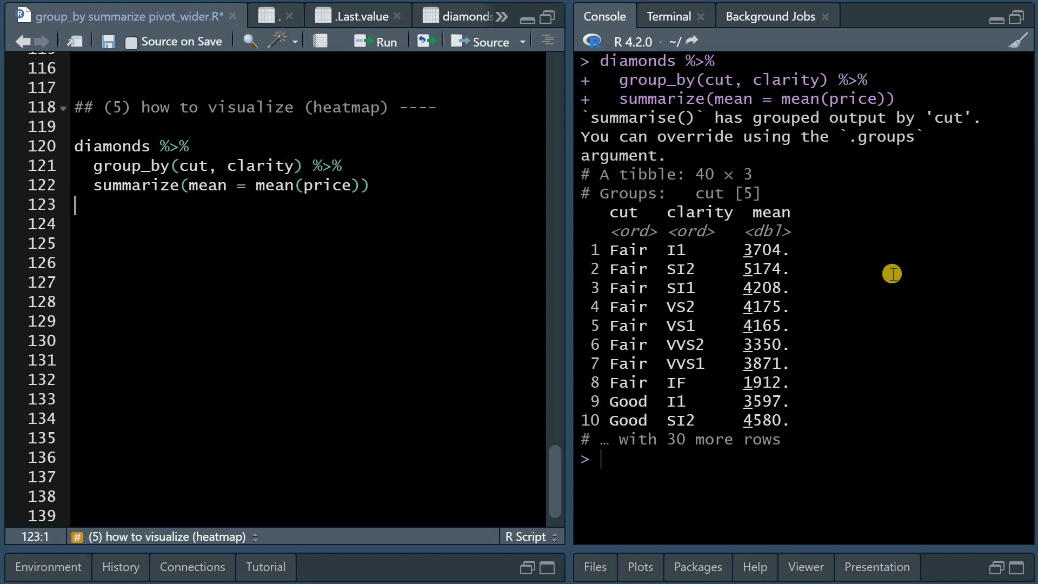
mouse_move(495, 200)
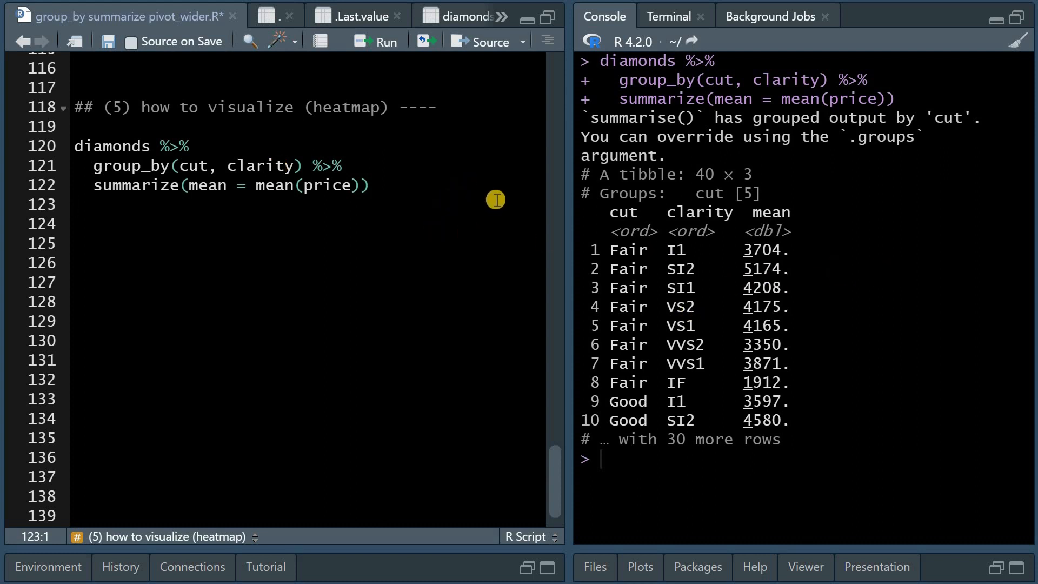
mouse_move(748, 386)
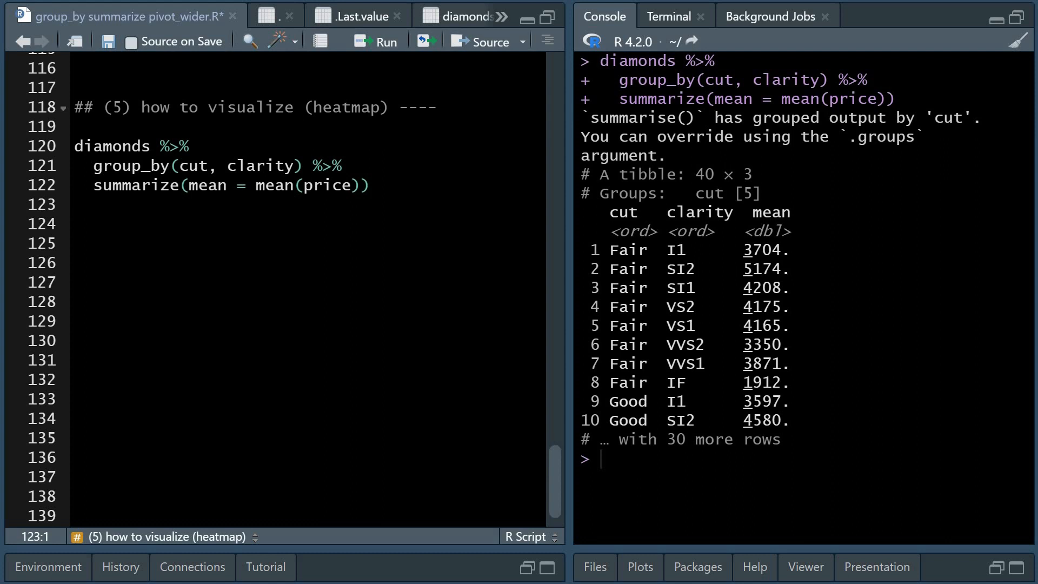
Pipe mean prices into ggplot with x = cut, y = clarity, fill = mean and grey geom_tile.
type("%>%")
type("ggplot(aes(x = cut, y = clarity,")
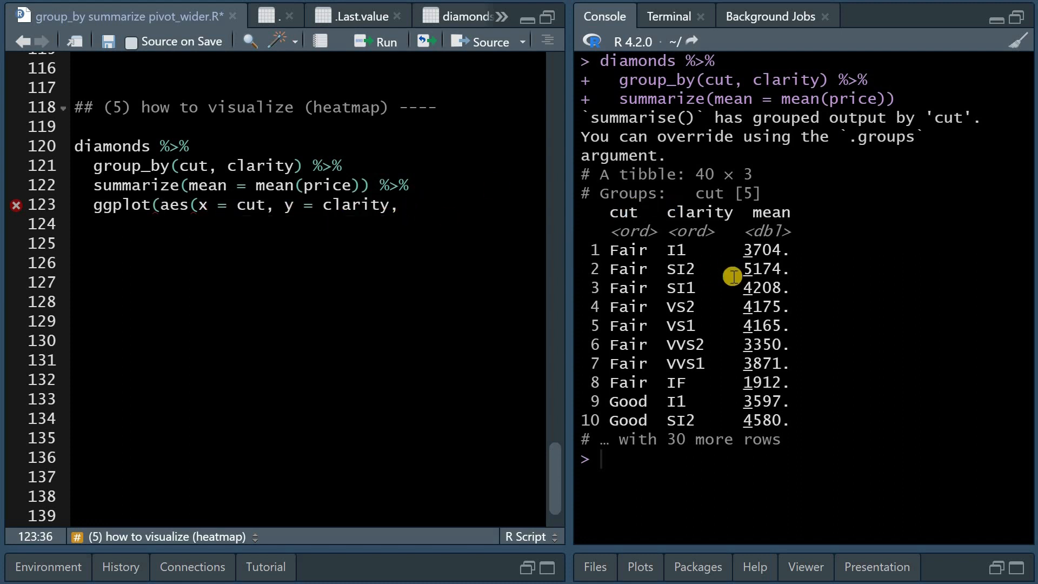
type("fill = mean,")
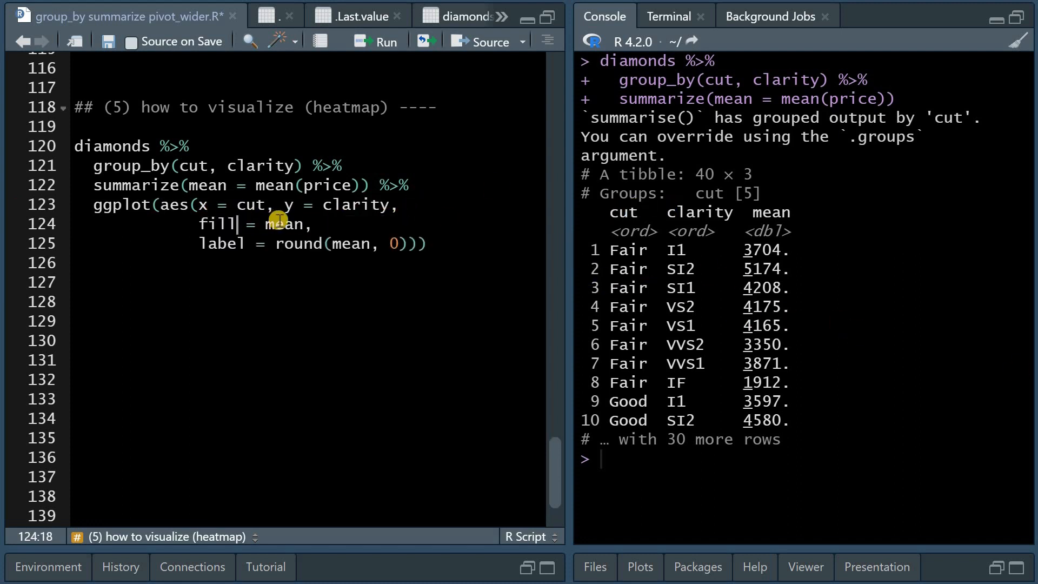
double_click(284, 224)
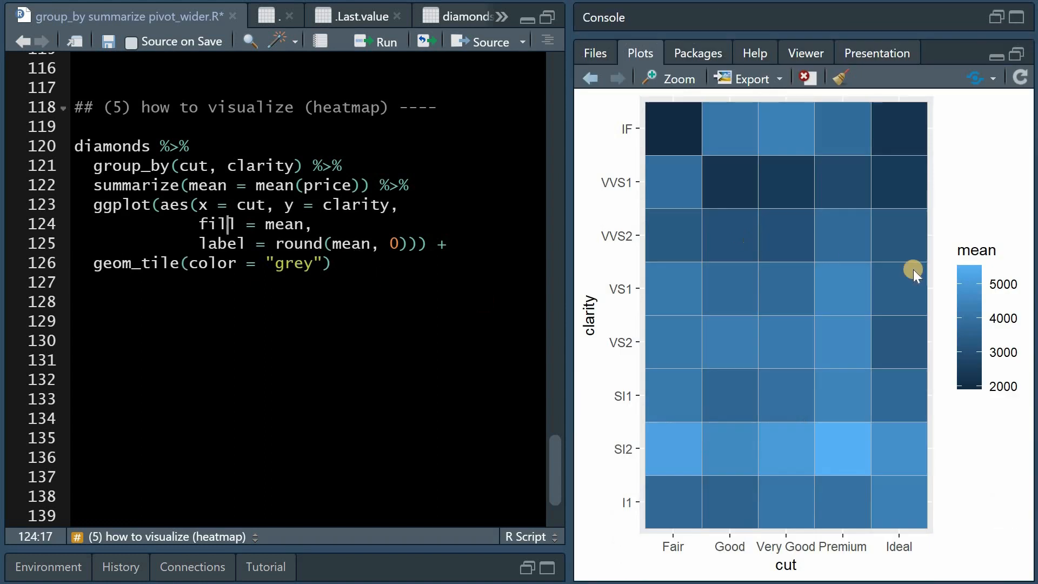
mouse_move(512, 284)
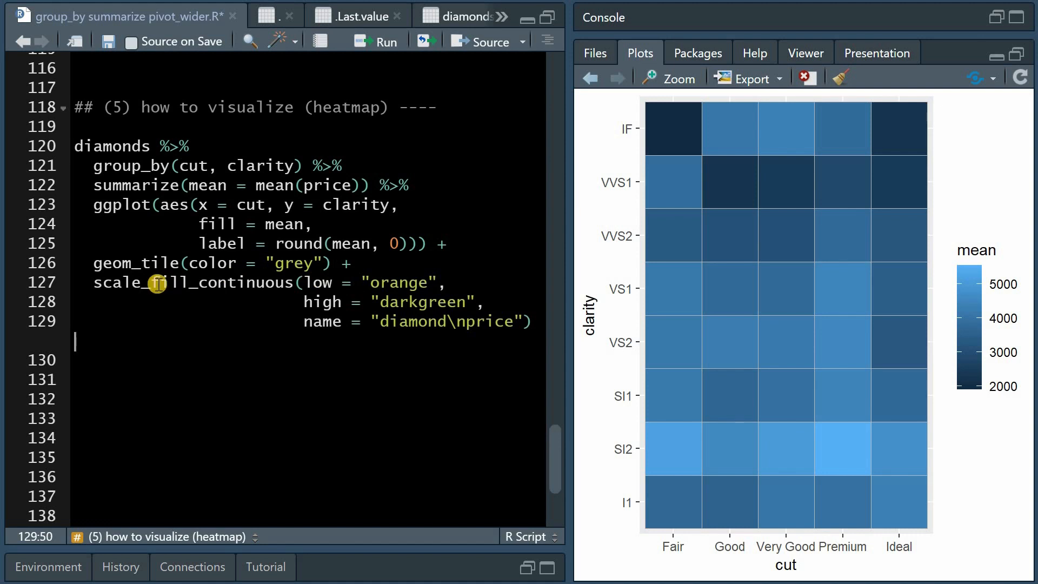
mouse_move(747, 289)
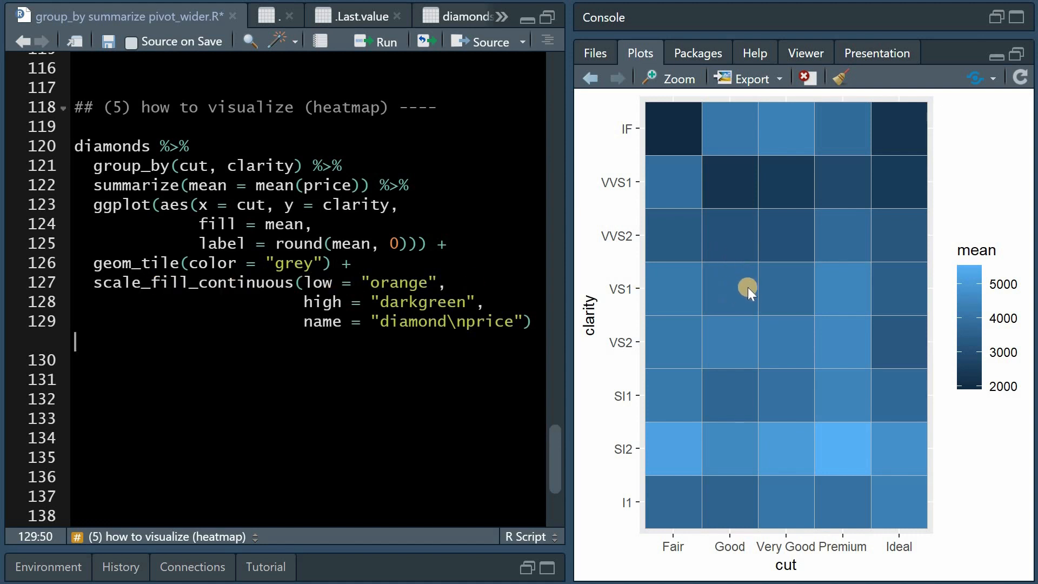
mouse_move(768, 354)
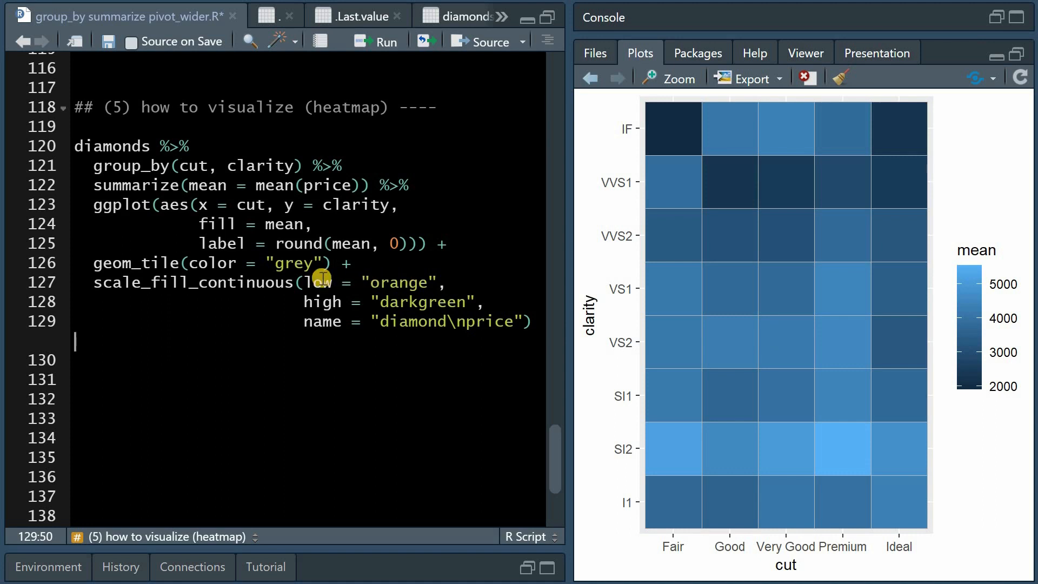
Fill tiles orange-to-darkgreen with legend name "diamond\nprice", then add white geom_text labels.
double_click(422, 303)
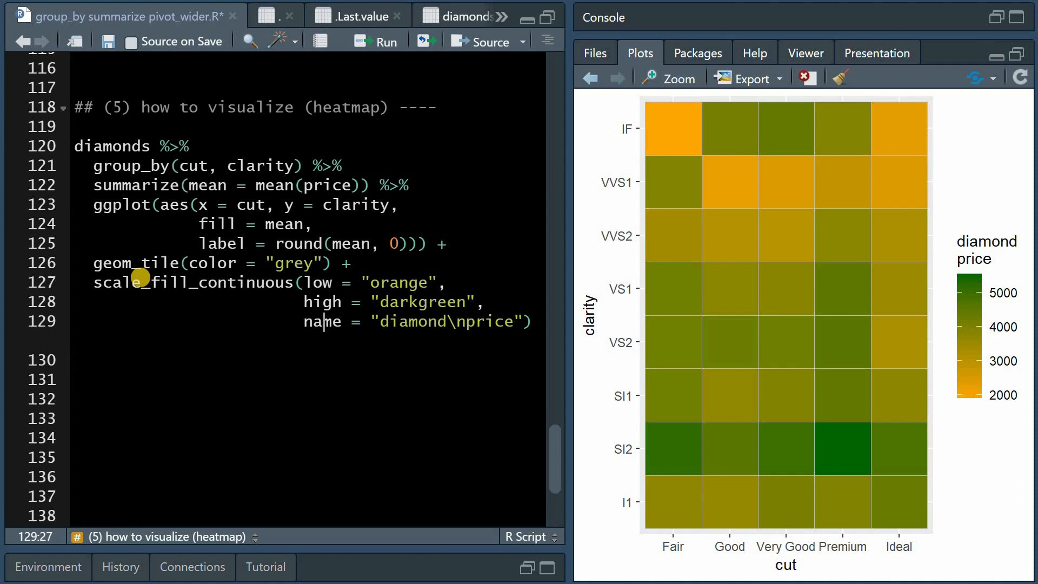
double_click(321, 321)
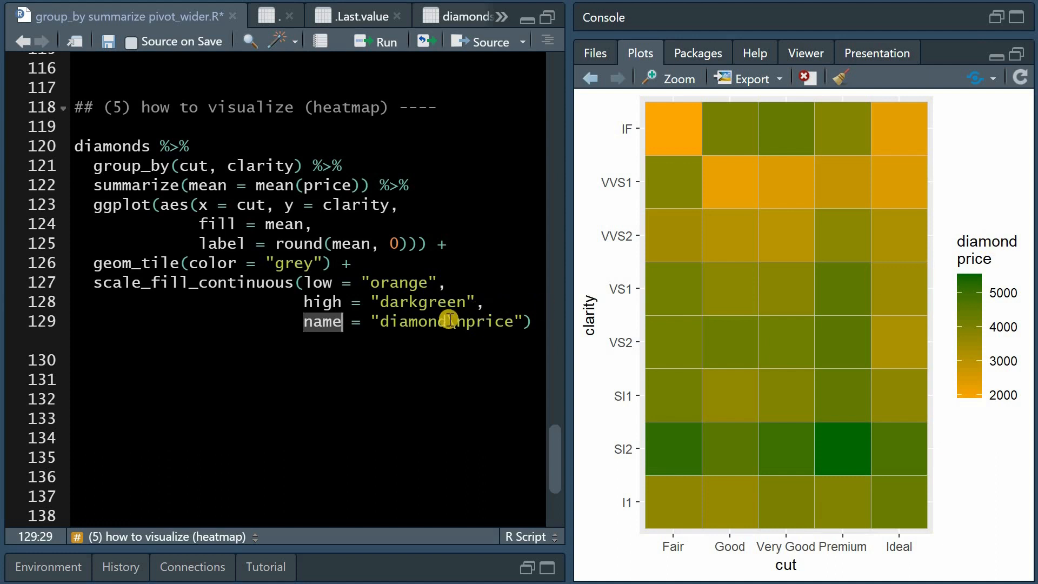
type("\\n")
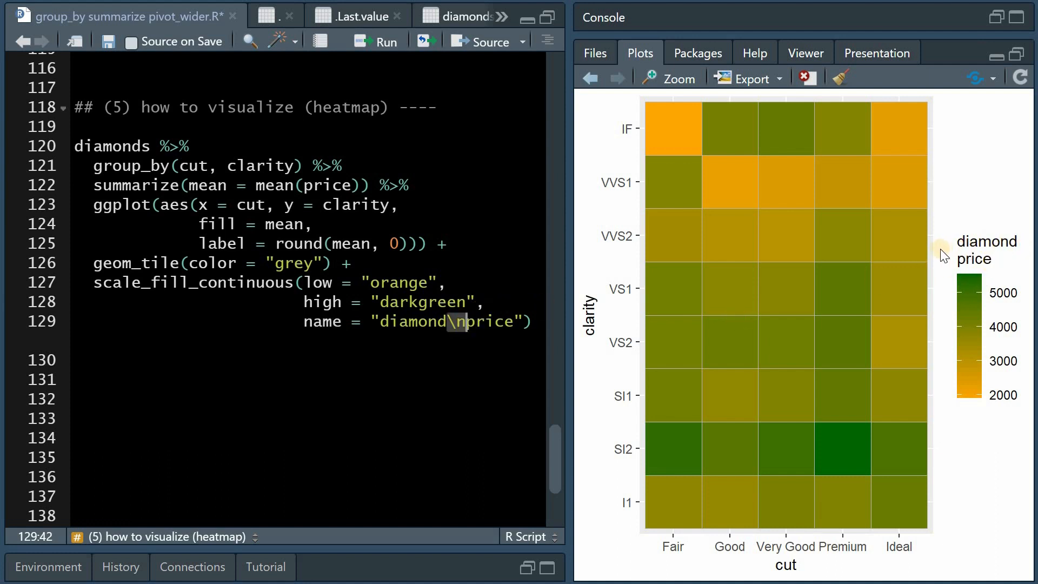
type("+ geom_text(color = \"white\")")
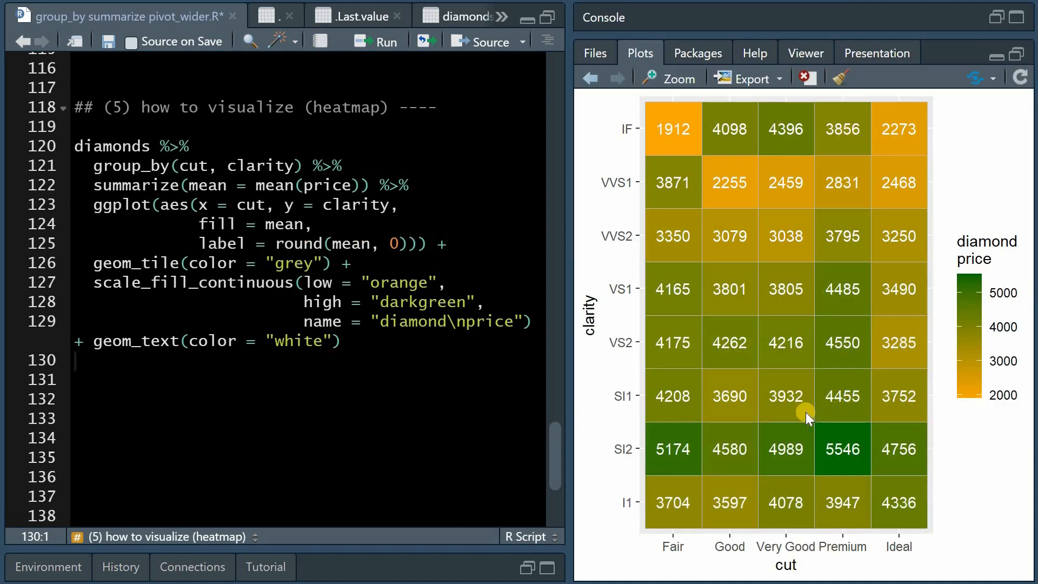
mouse_move(937, 465)
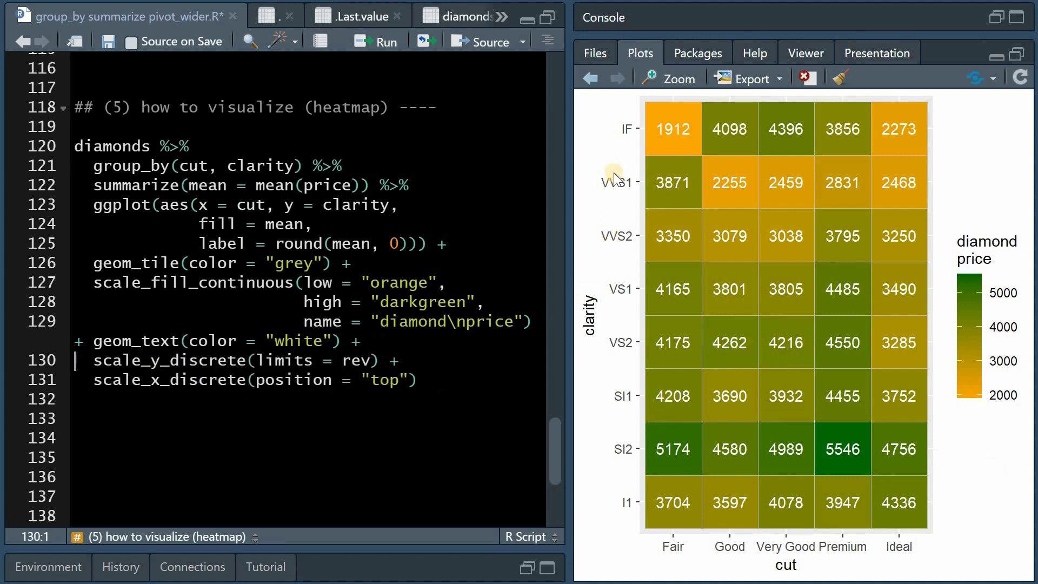
mouse_move(633, 407)
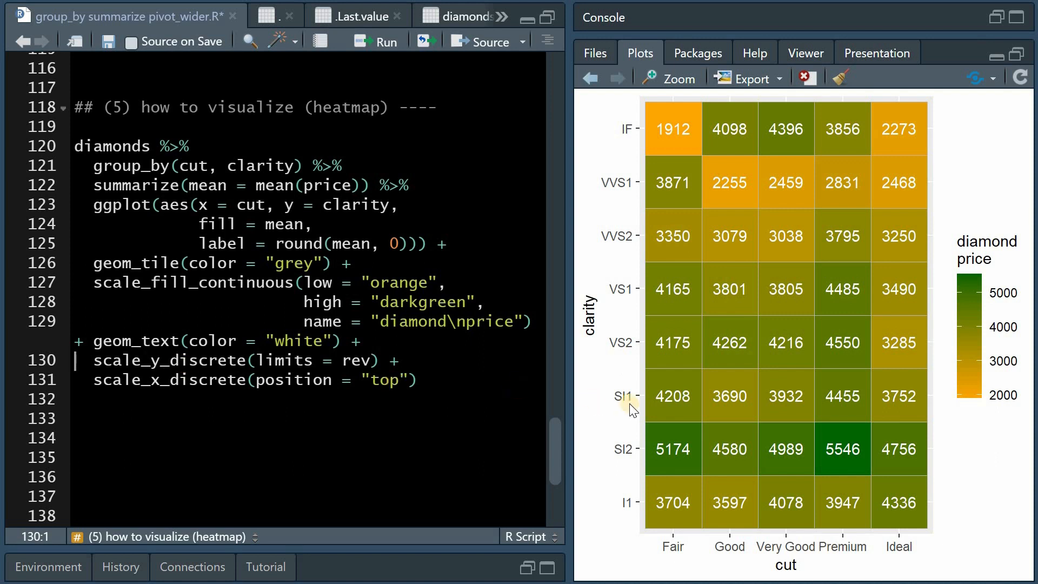
mouse_move(132, 371)
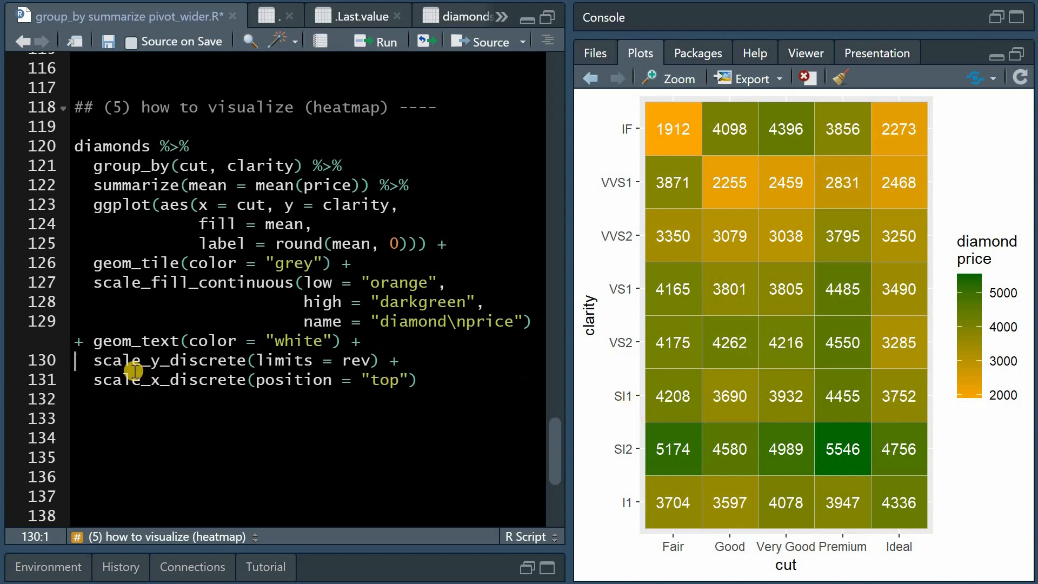
Place the cut axis on top with scale_x_discrete(position = "top") and comment out scale_y_discrete(limits = rev).
double_click(169, 360)
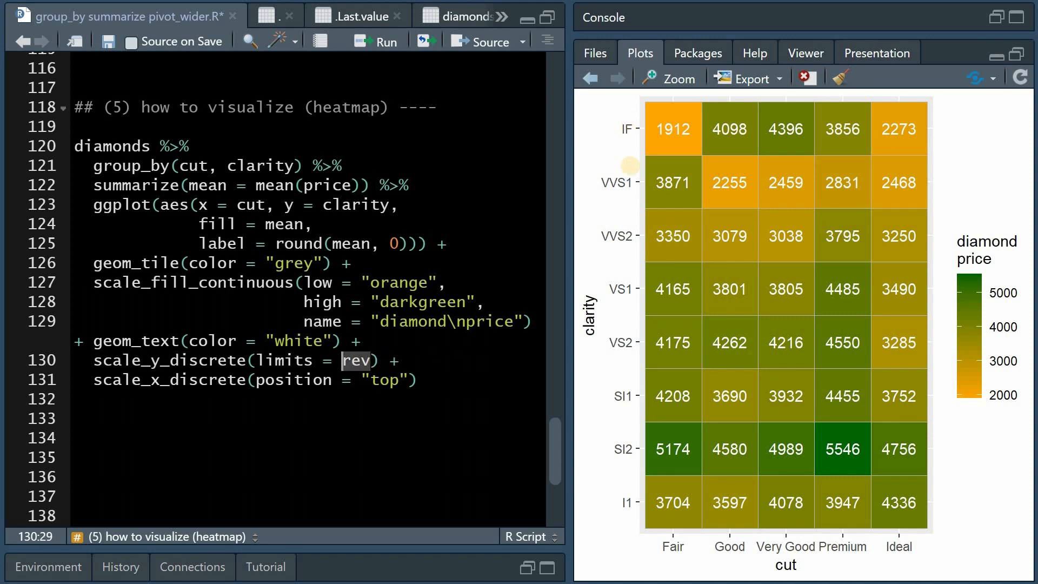
mouse_move(628, 174)
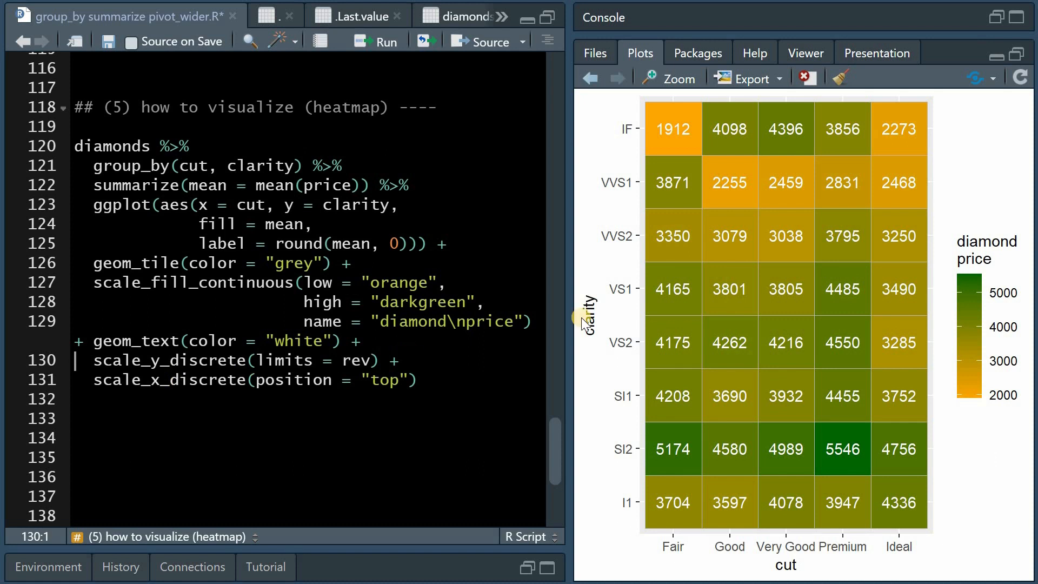
type("#")
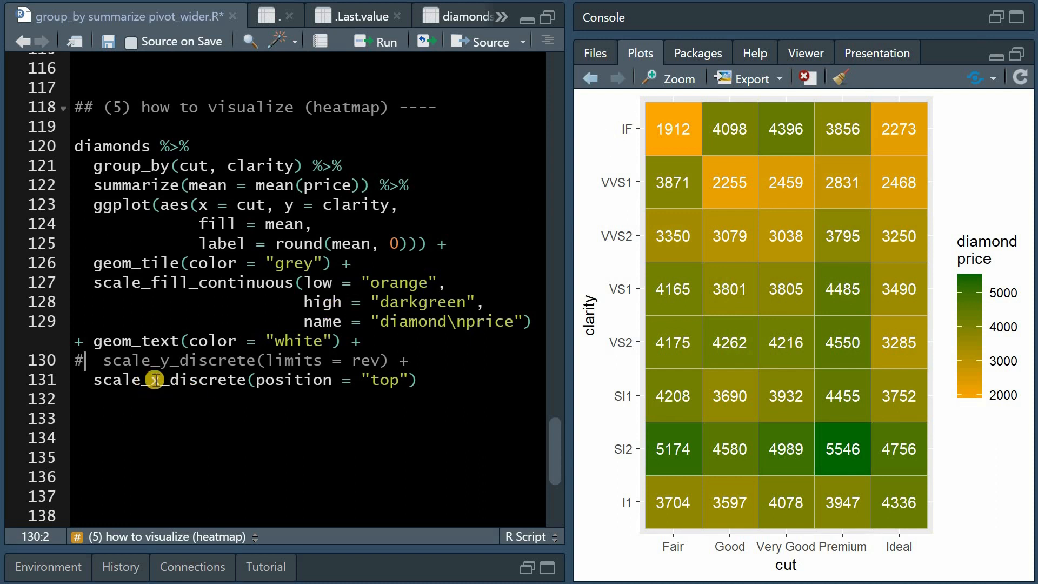
double_click(169, 379)
type("x")
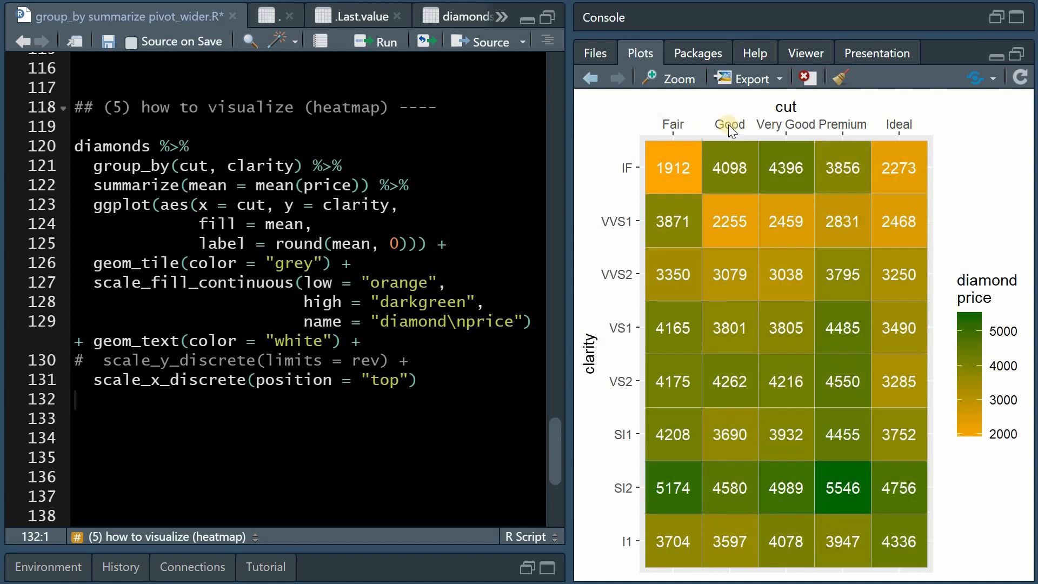
mouse_move(891, 128)
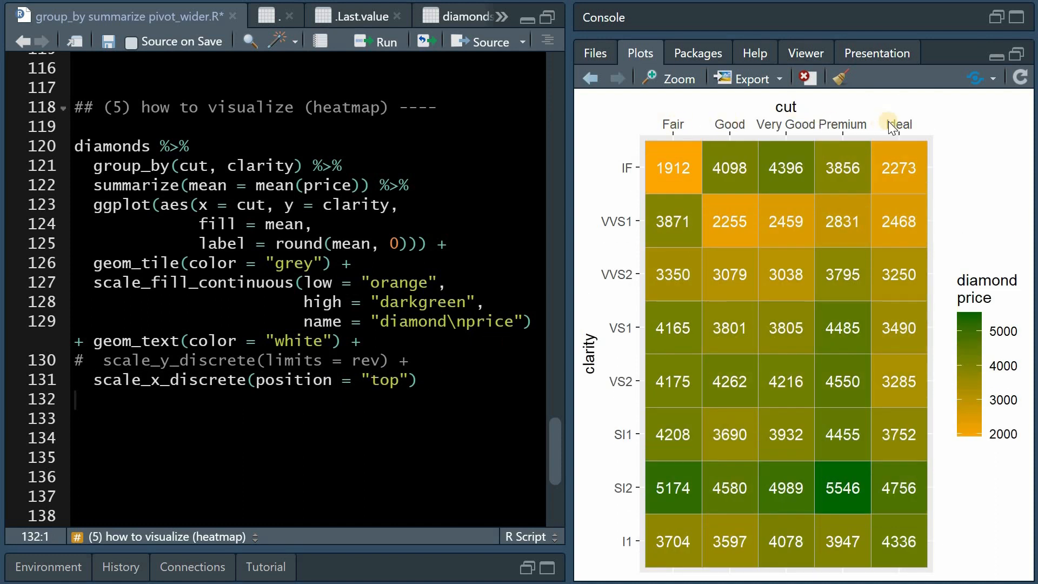
mouse_move(895, 133)
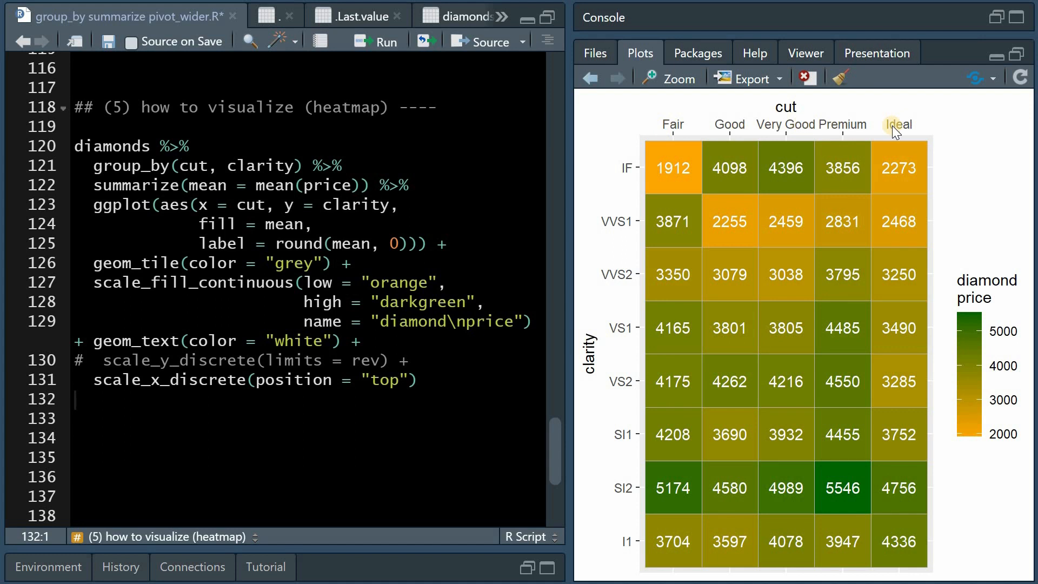
mouse_move(856, 464)
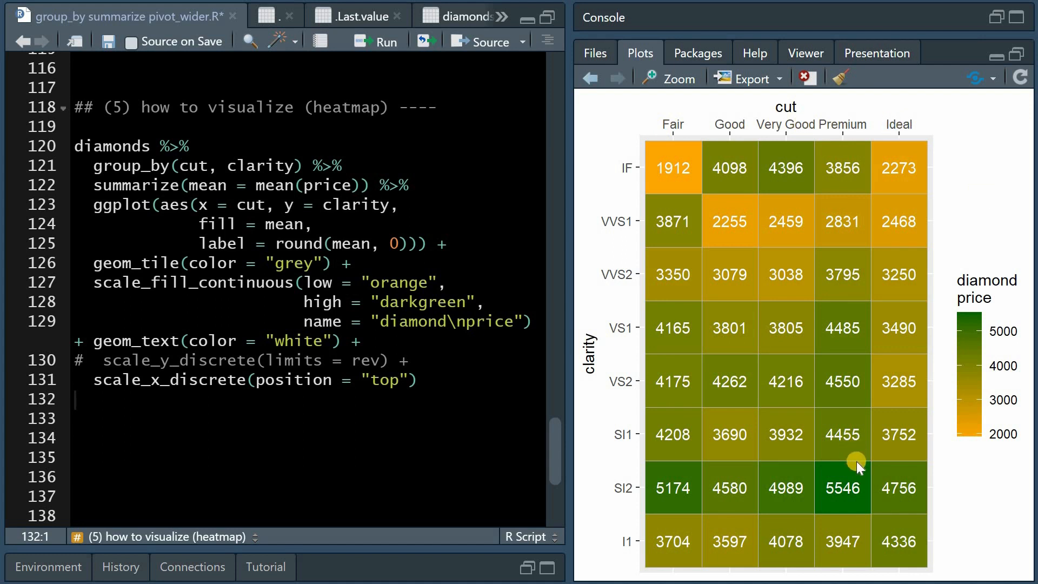
mouse_move(867, 484)
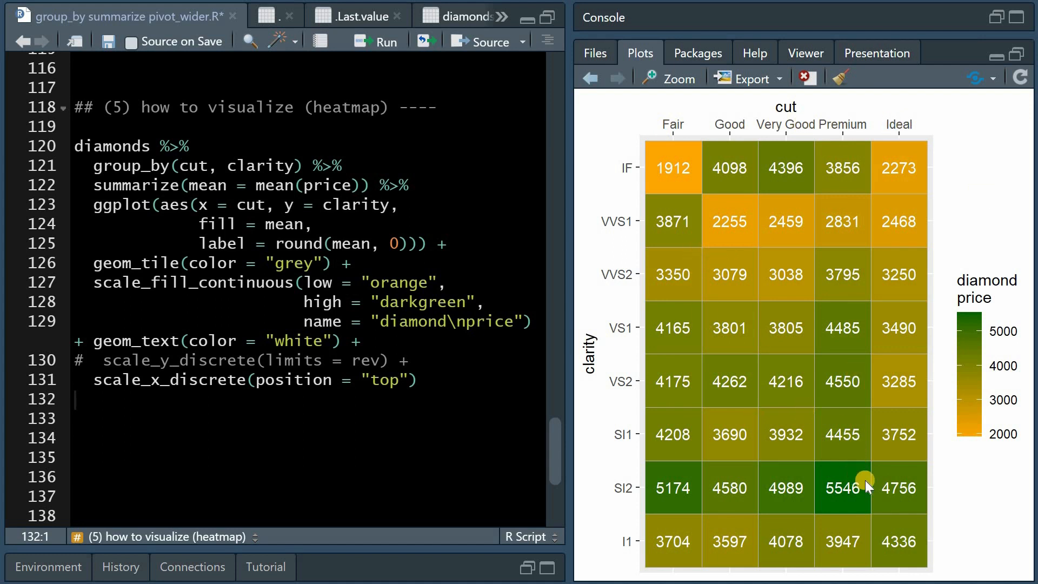